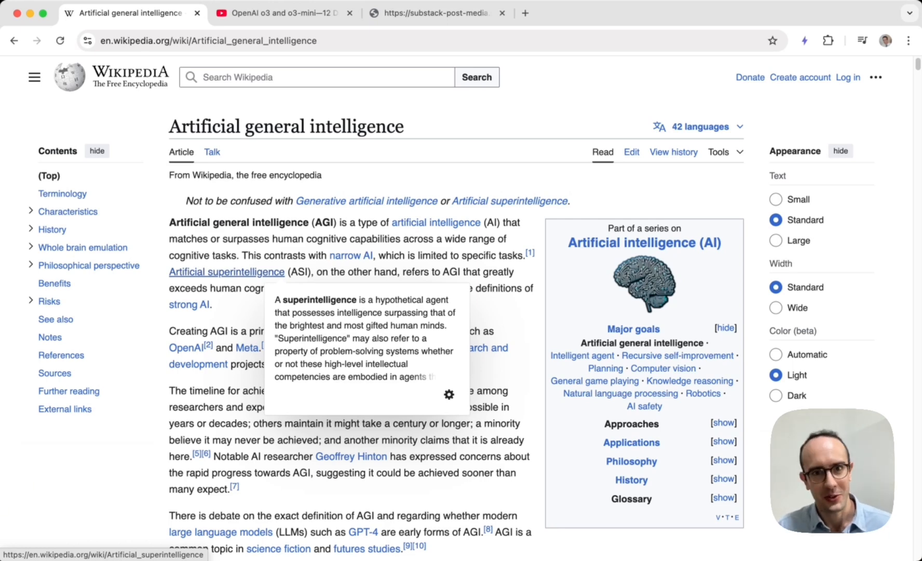
pyautogui.moveTo(282, 290)
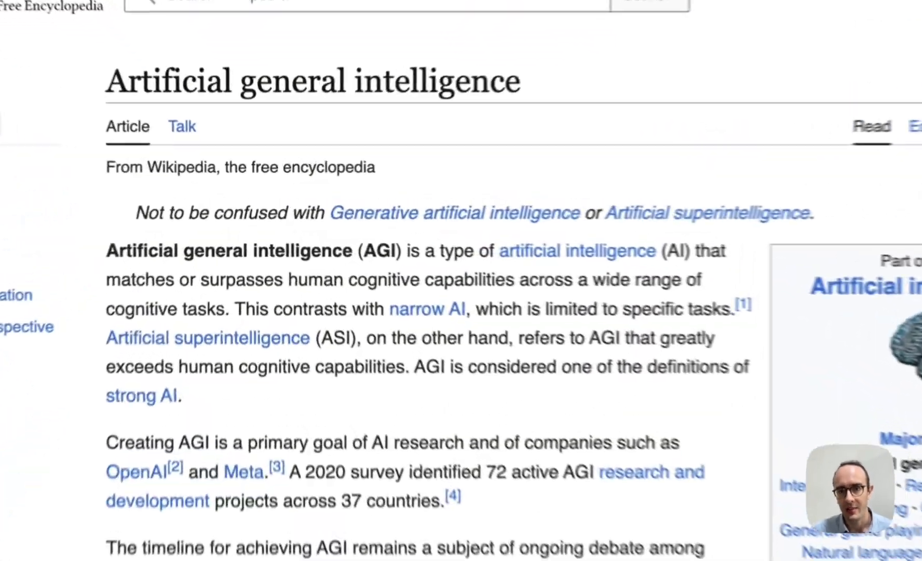
# Step: Bring up the OpenAI o3 Day 12 video and reach the SWE-bench and Codeforces charts
pyautogui.scroll(-3)
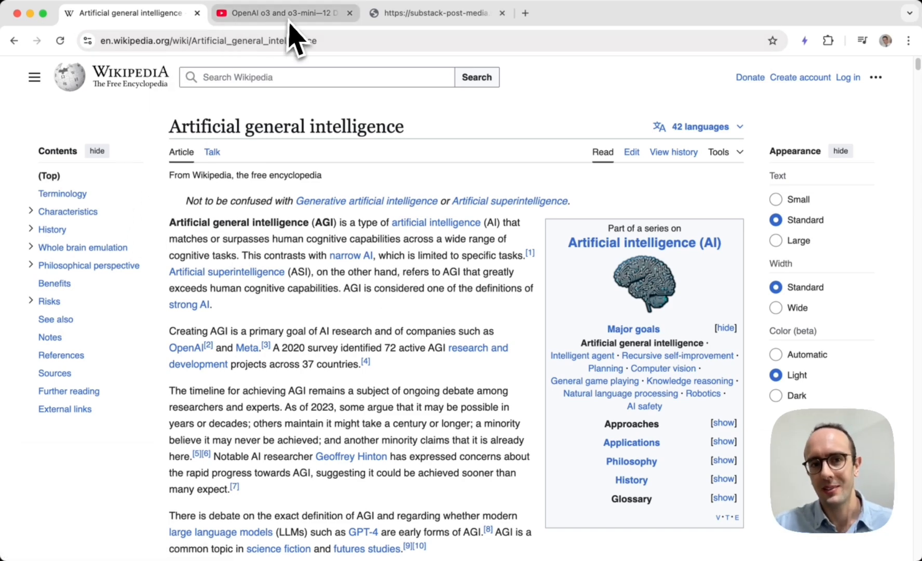
pyautogui.click(287, 13)
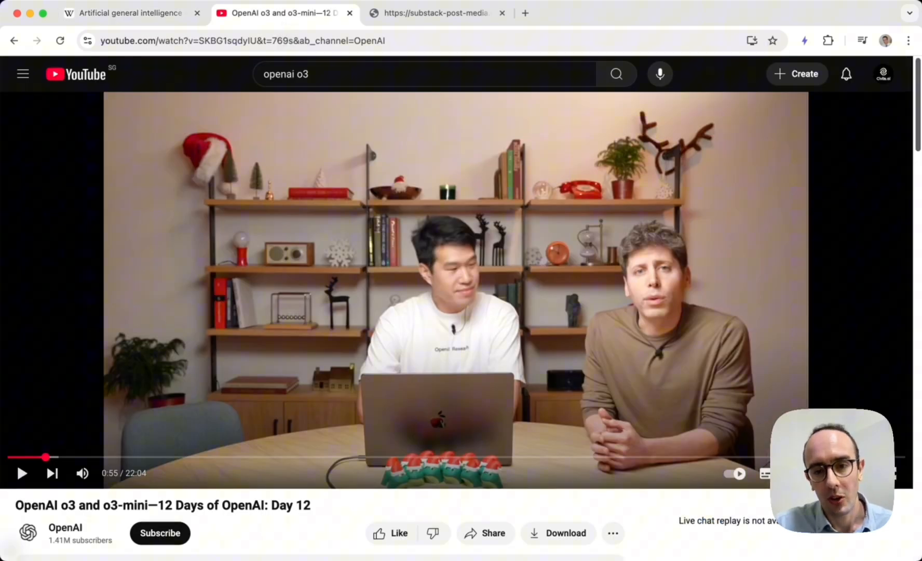
pyautogui.scroll(-3)
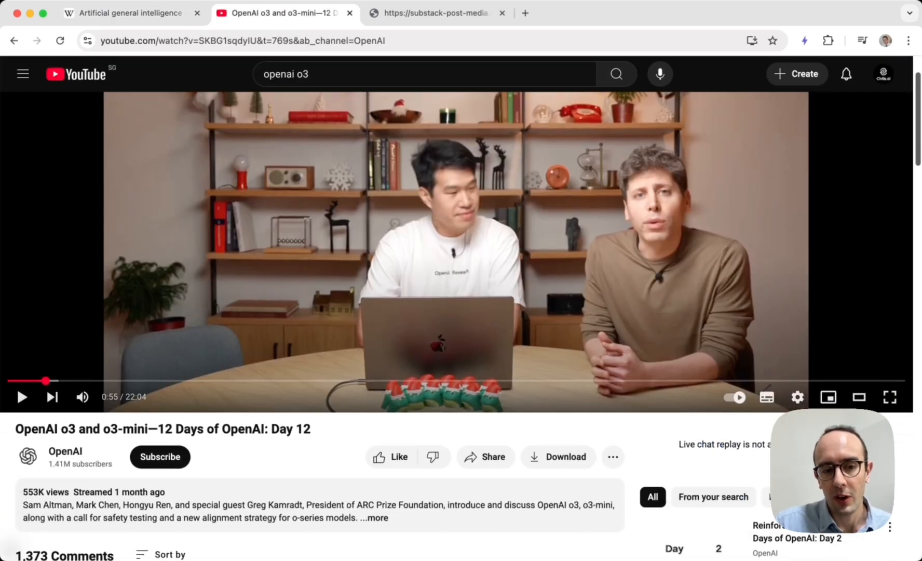
pyautogui.scroll(-3)
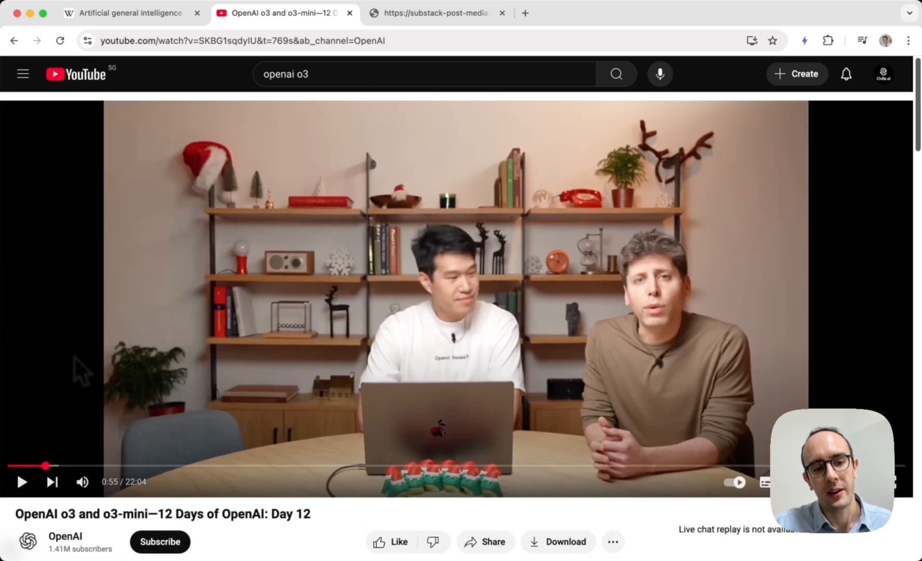
pyautogui.scroll(-3)
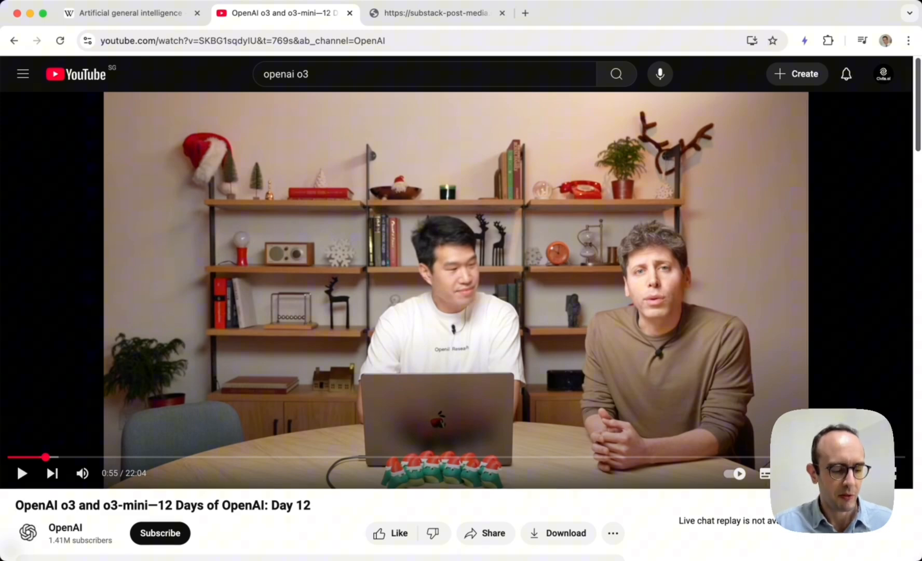
pyautogui.moveTo(104, 468)
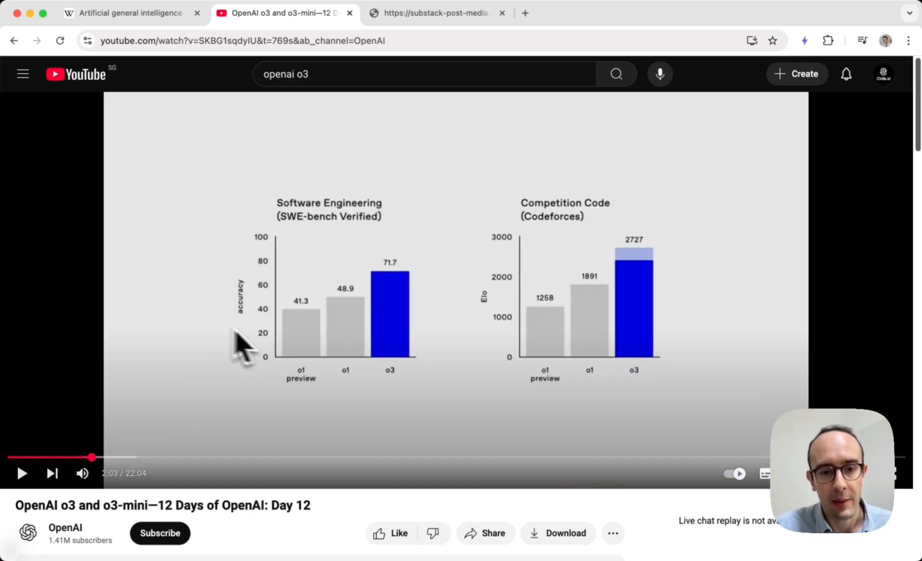
pyautogui.moveTo(421, 422)
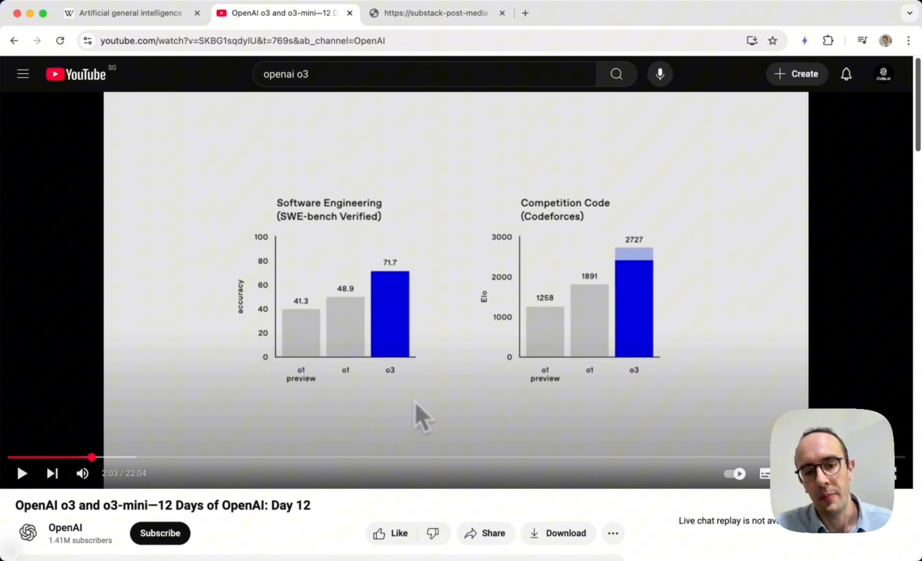
pyautogui.moveTo(470, 410)
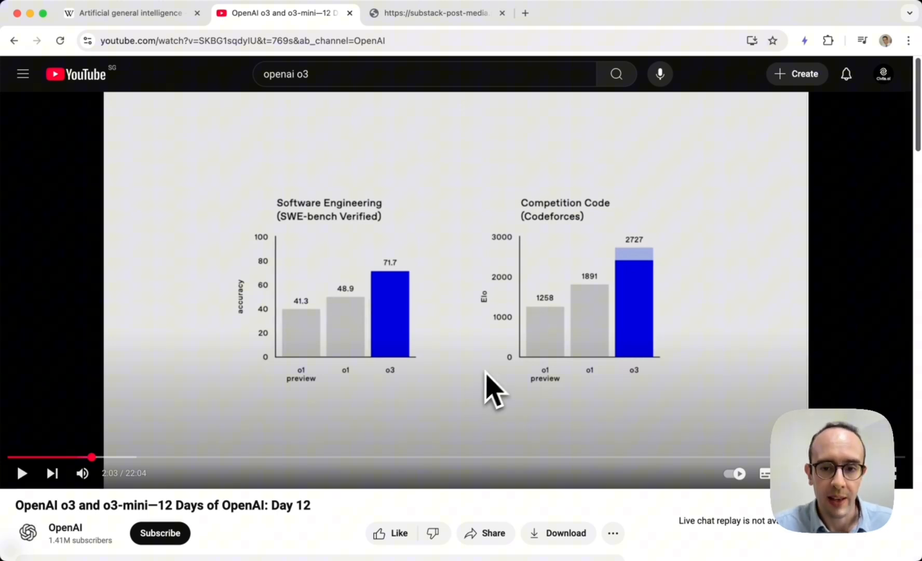
pyautogui.moveTo(550, 237)
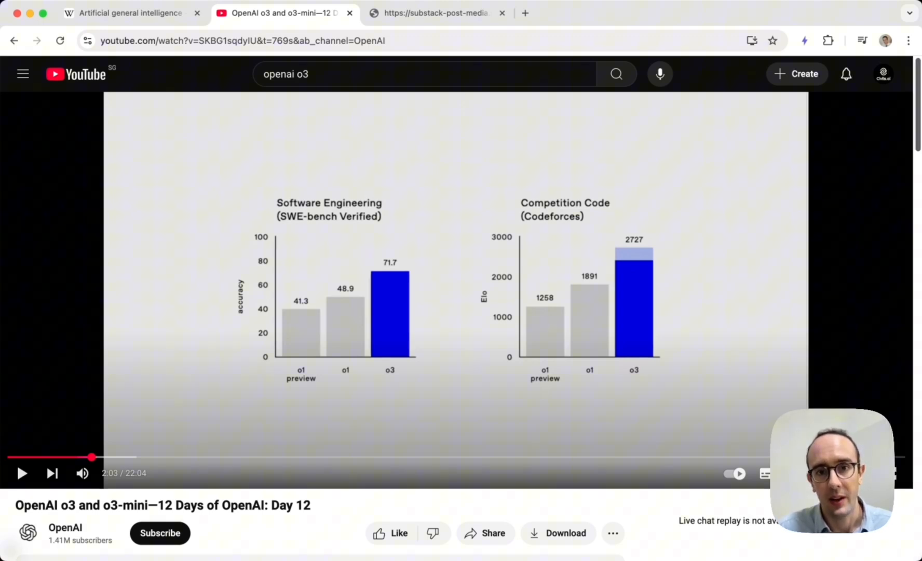
pyautogui.moveTo(535, 236)
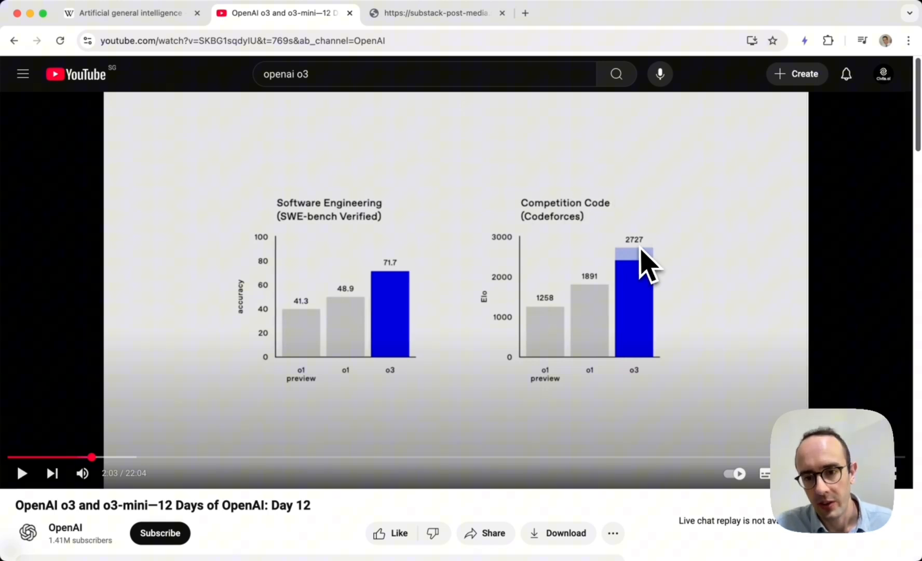
pyautogui.moveTo(669, 332)
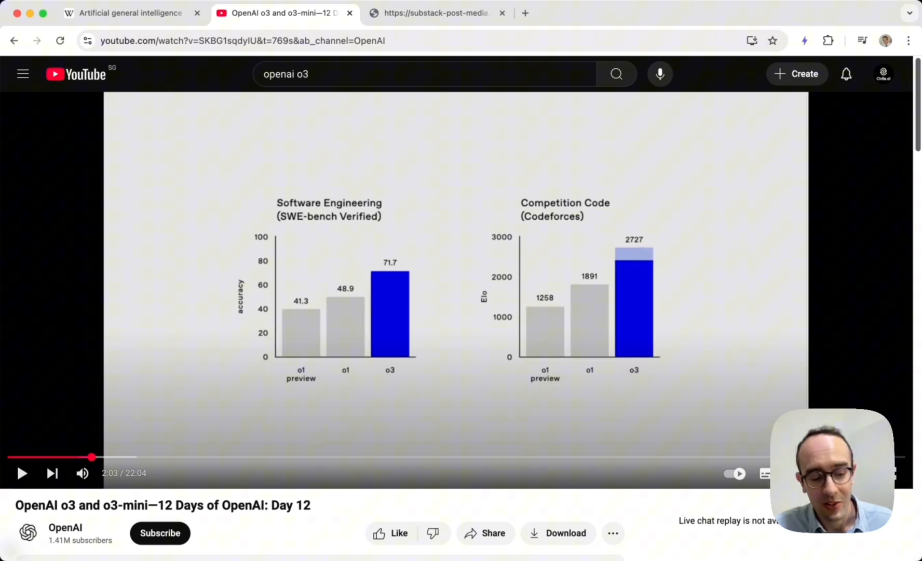
pyautogui.moveTo(635, 264)
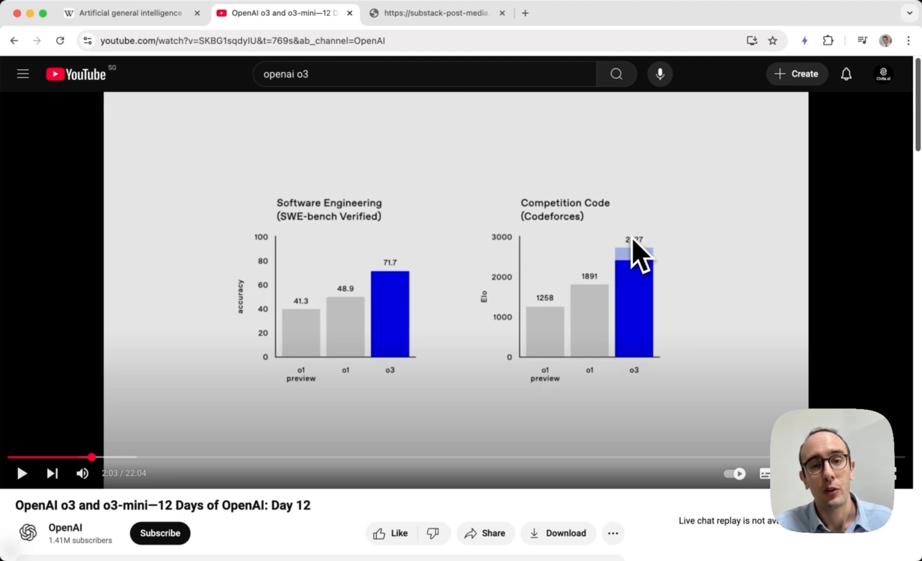
pyautogui.moveTo(635, 252)
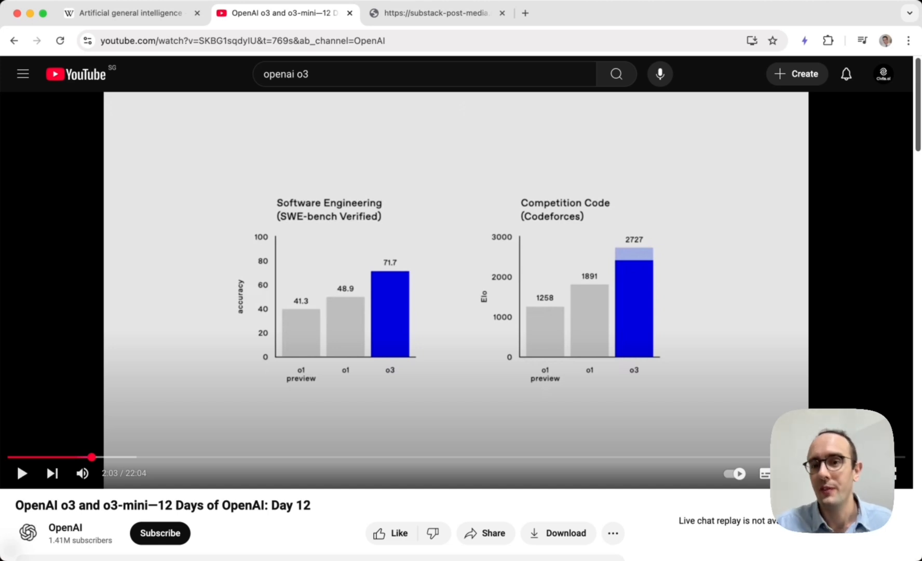
pyautogui.moveTo(585, 296)
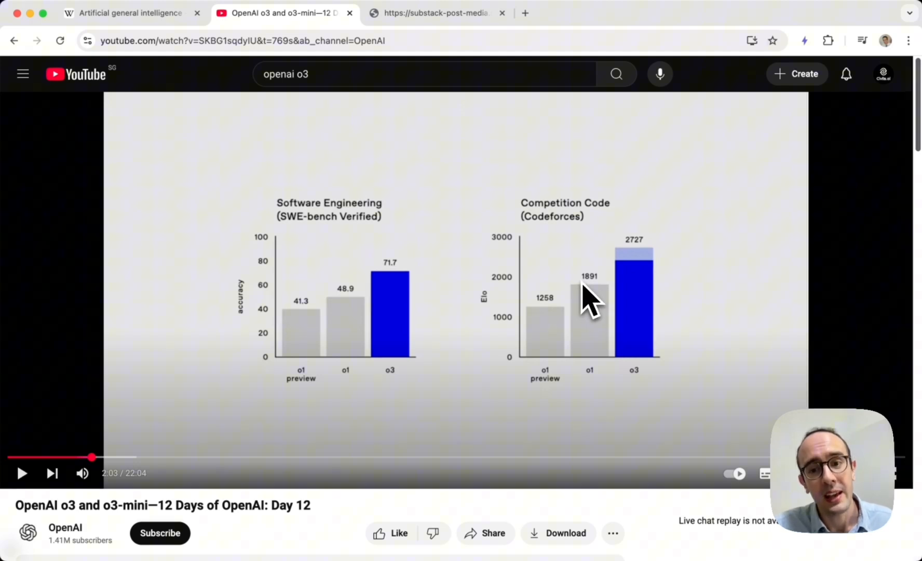
pyautogui.moveTo(597, 303)
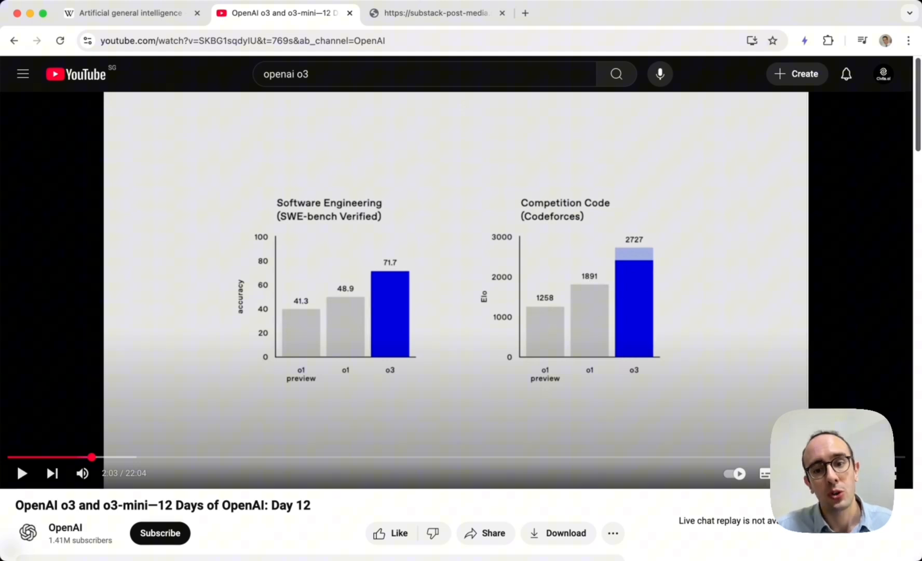
pyautogui.moveTo(624, 304)
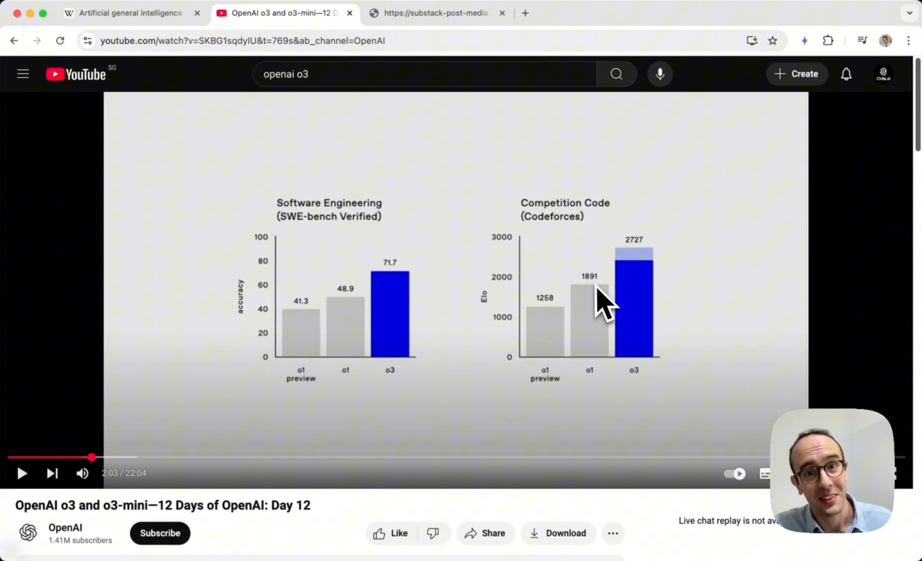
pyautogui.moveTo(635, 352)
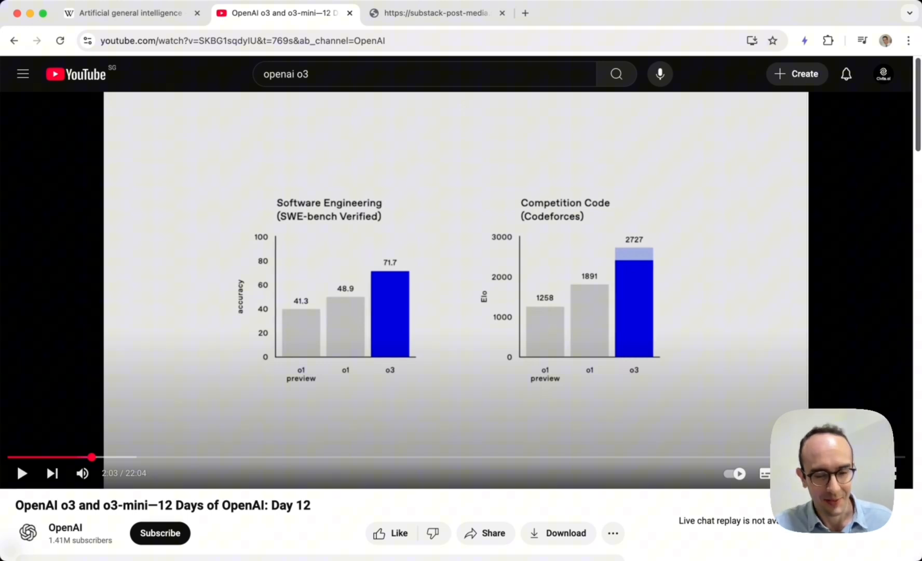
pyautogui.moveTo(196, 366)
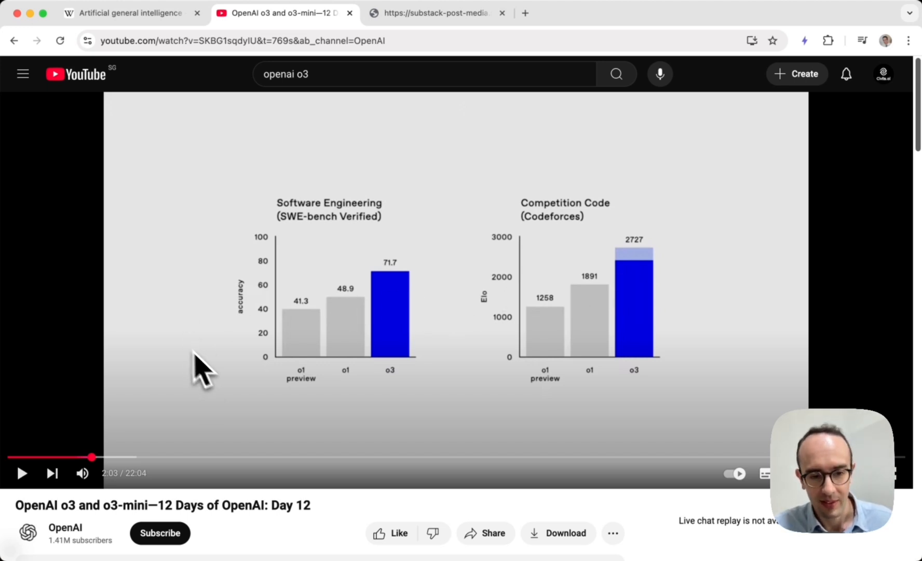
pyautogui.moveTo(171, 472)
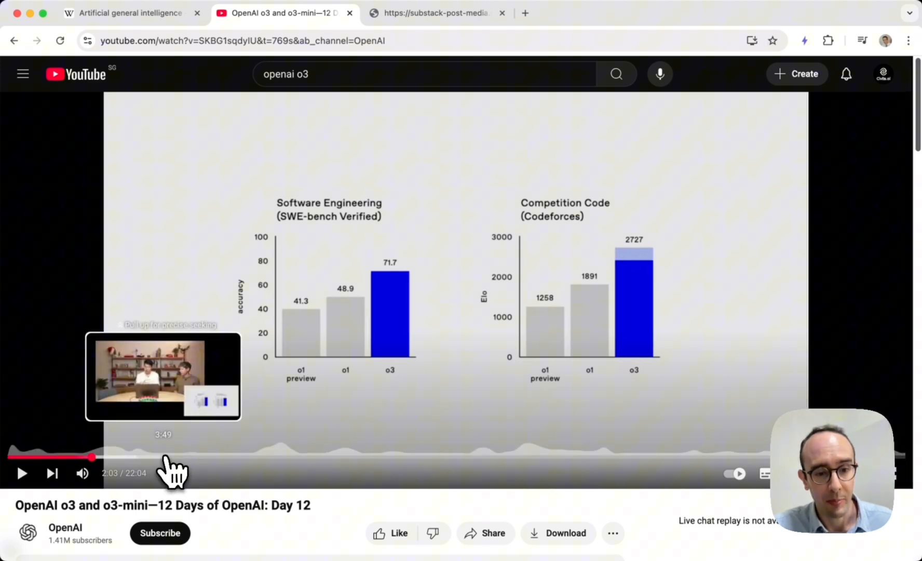
# Step: Skip the o3 video to 3:42, showing AIME 2024 and GPQA Diamond scores
pyautogui.moveTo(91, 457); pyautogui.dragTo(156, 457)
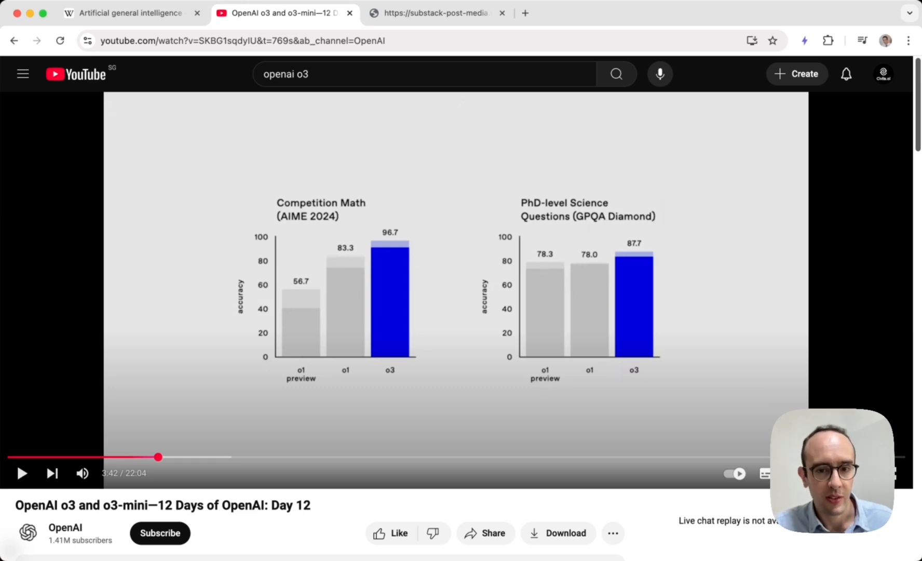
pyautogui.moveTo(657, 221)
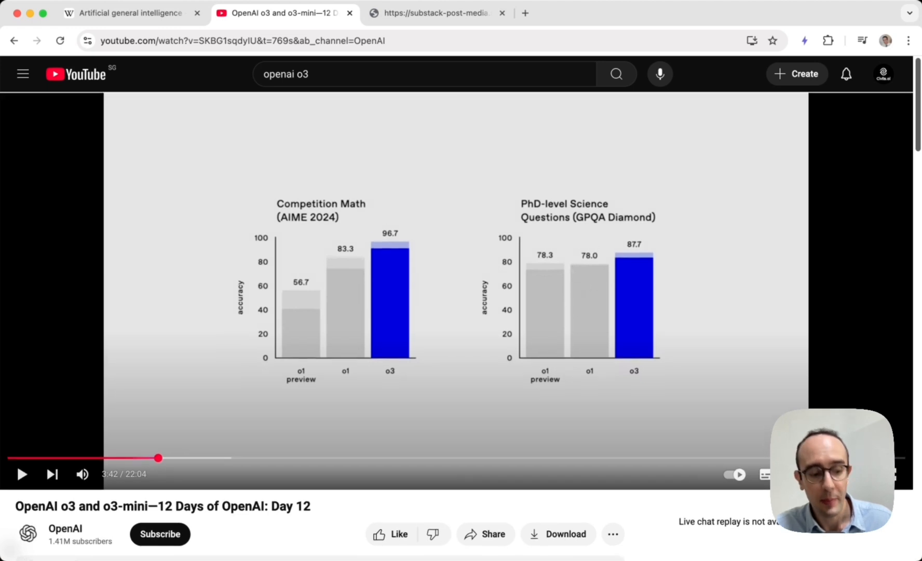
pyautogui.moveTo(589, 285)
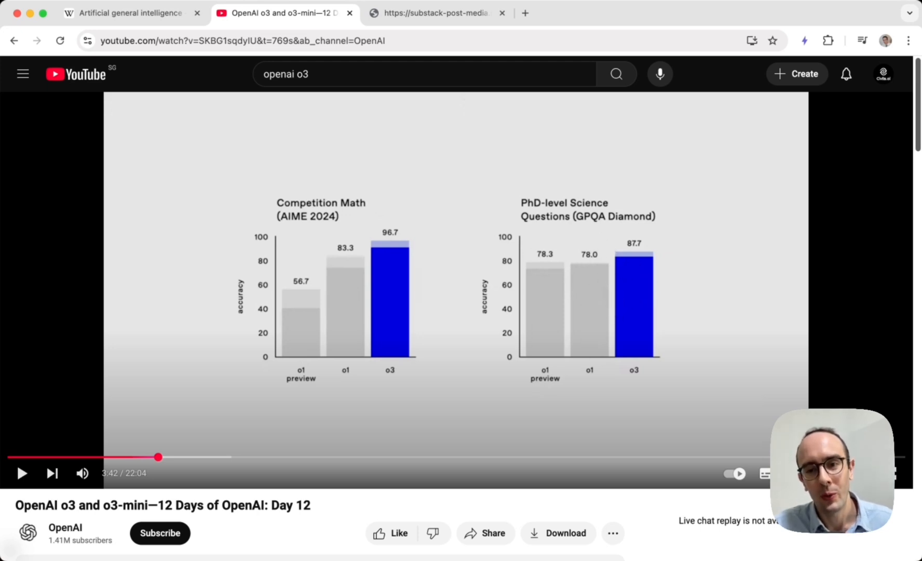
pyautogui.moveTo(621, 273)
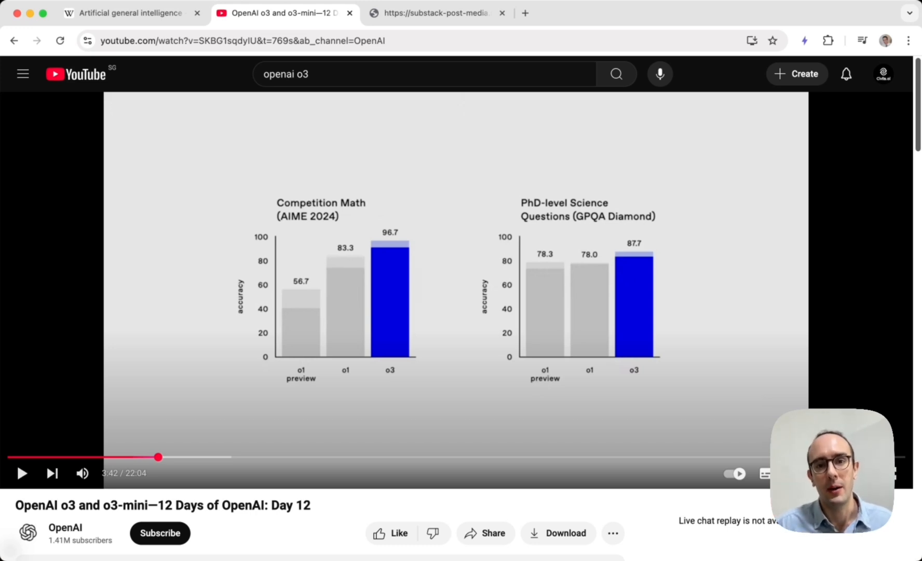
pyautogui.moveTo(620, 276)
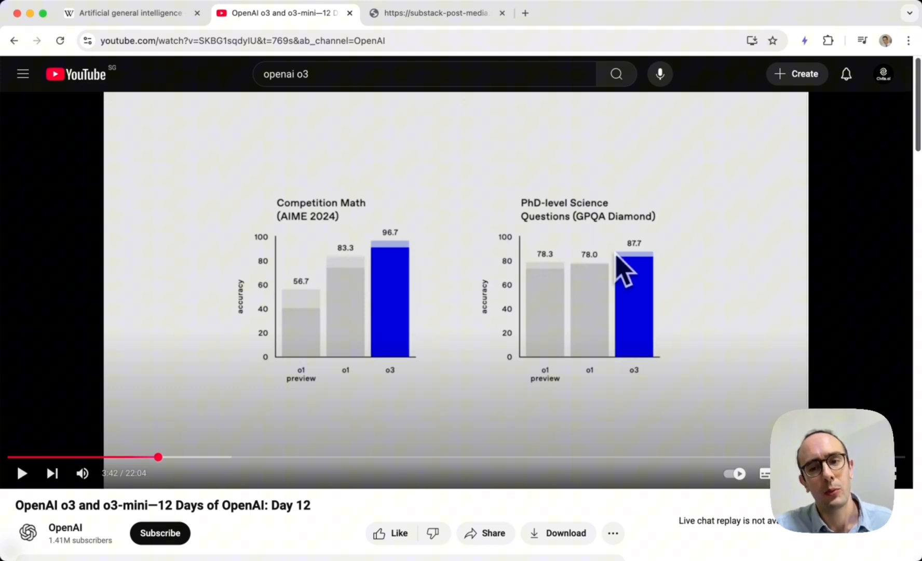
pyautogui.moveTo(646, 277)
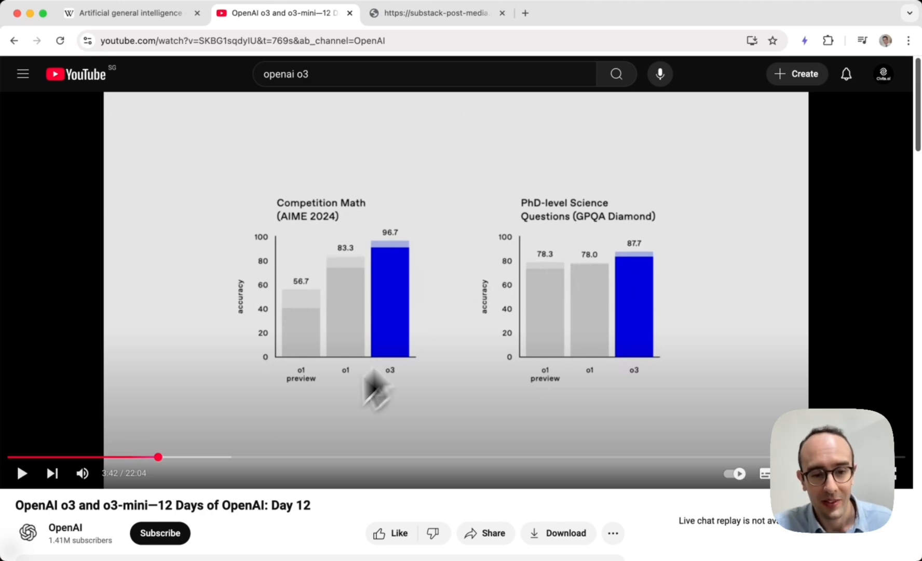
pyautogui.moveTo(202, 470)
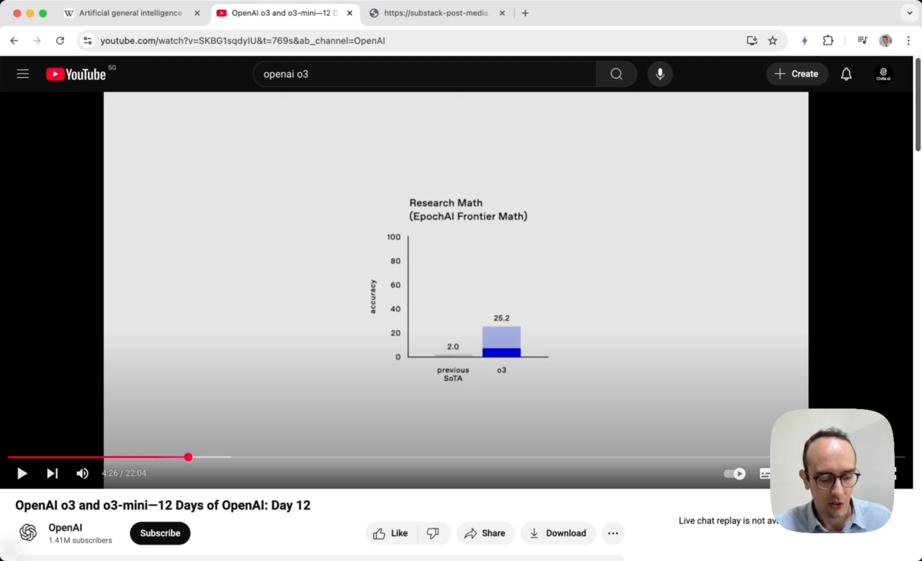
pyautogui.moveTo(635, 355)
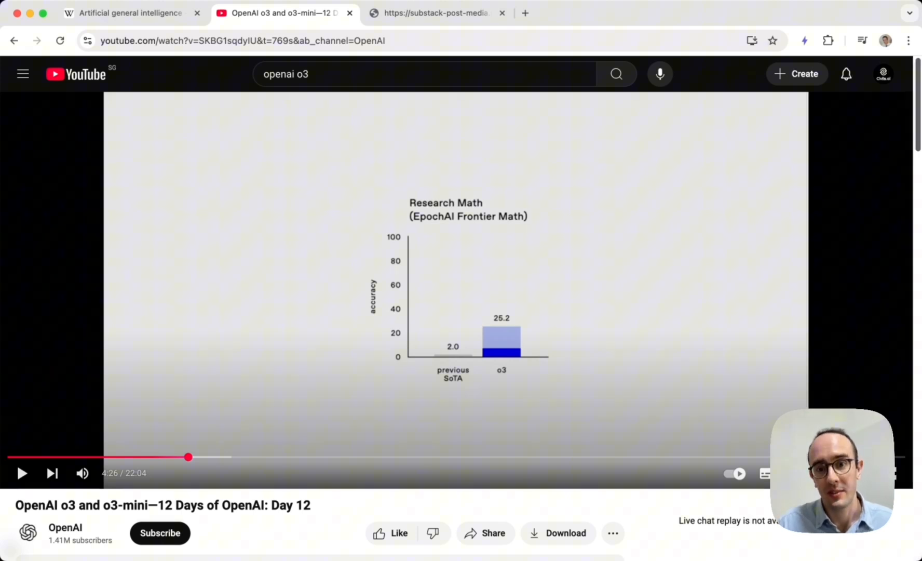
pyautogui.moveTo(459, 368)
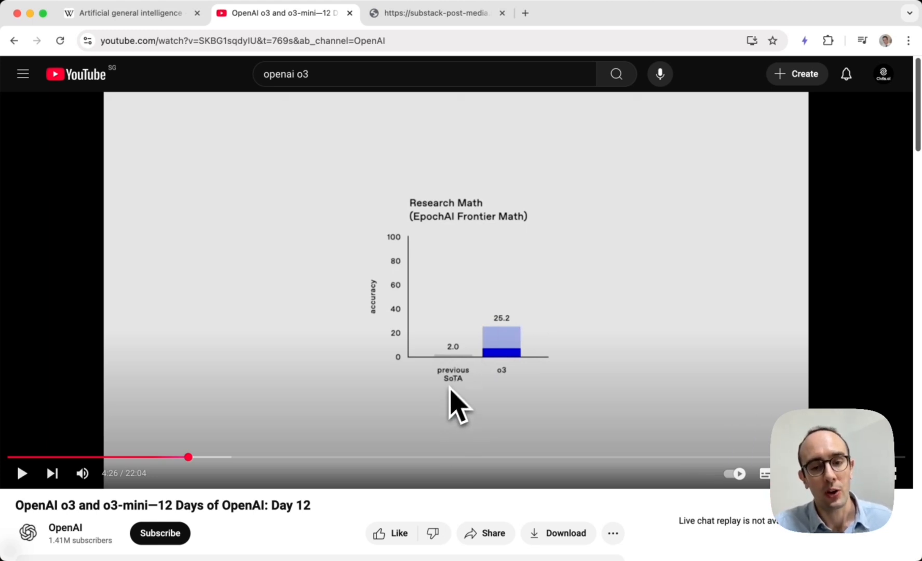
pyautogui.moveTo(453, 404)
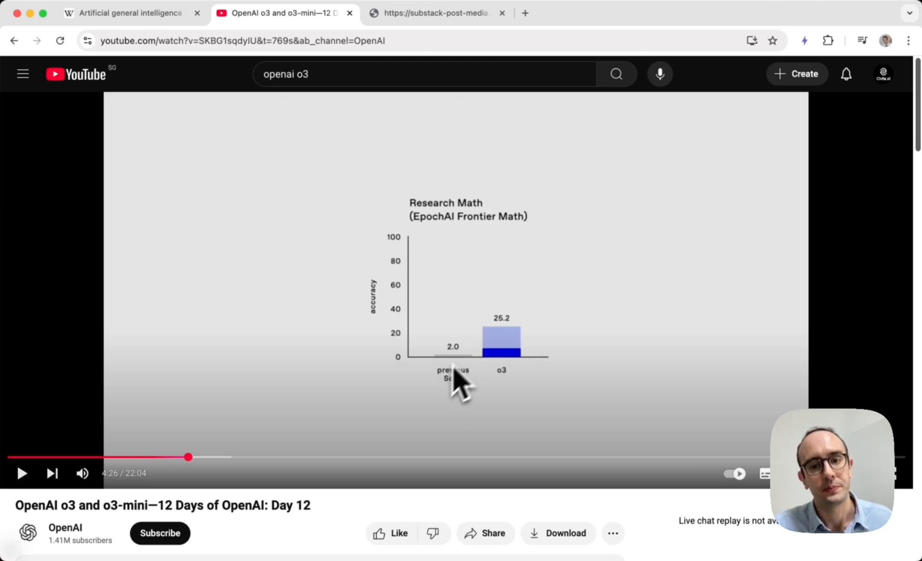
pyautogui.moveTo(504, 344)
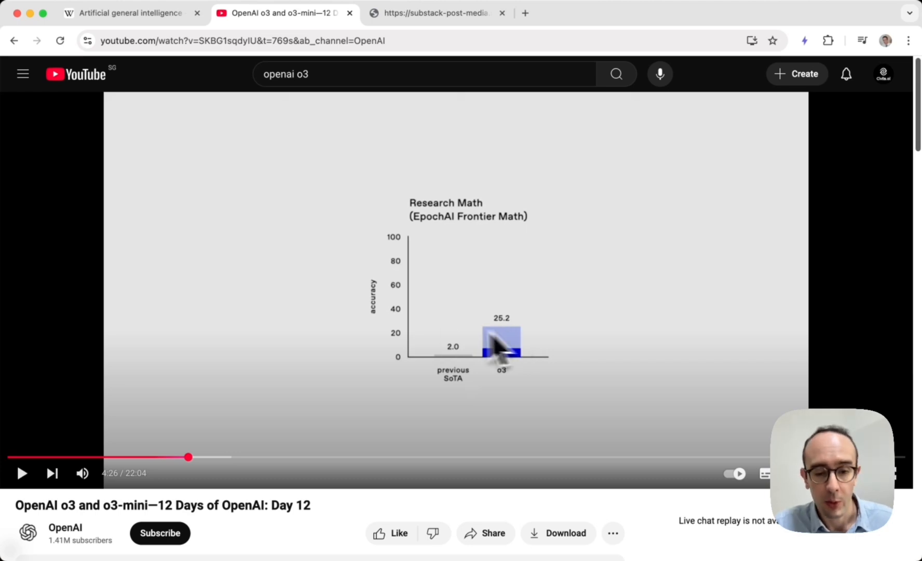
# Step: Skip the o3 video to 6:16, showing the ARC-style grid puzzle example
pyautogui.moveTo(188, 457); pyautogui.dragTo(400, 467)
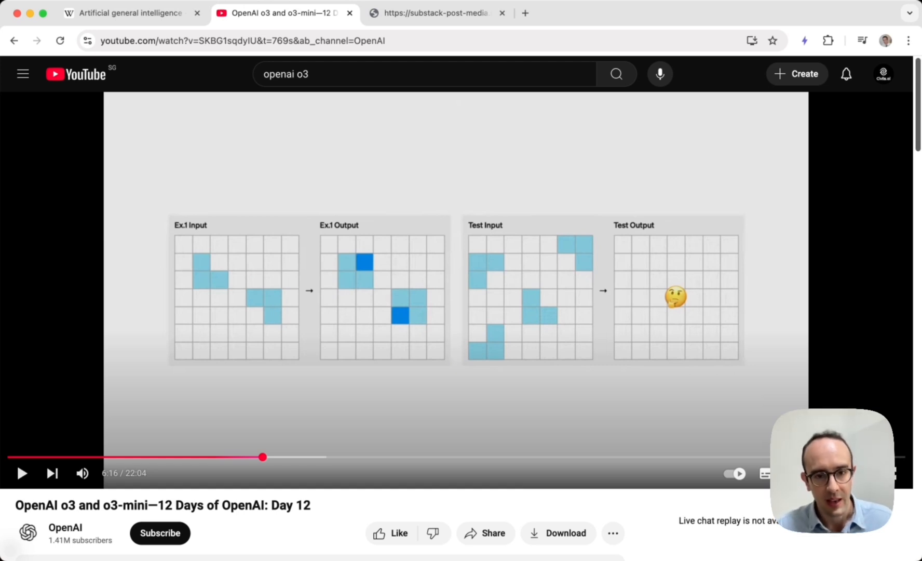
pyautogui.moveTo(276, 139)
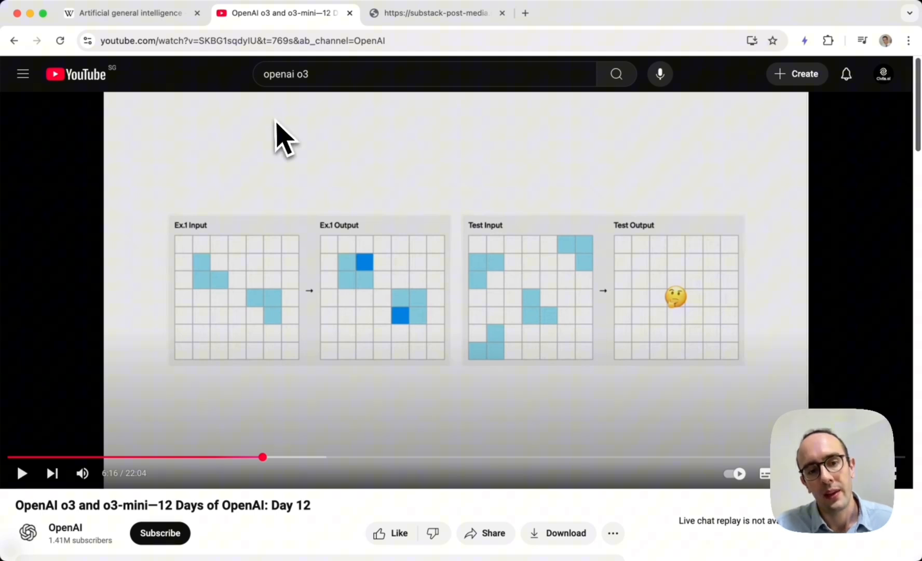
pyautogui.moveTo(292, 347)
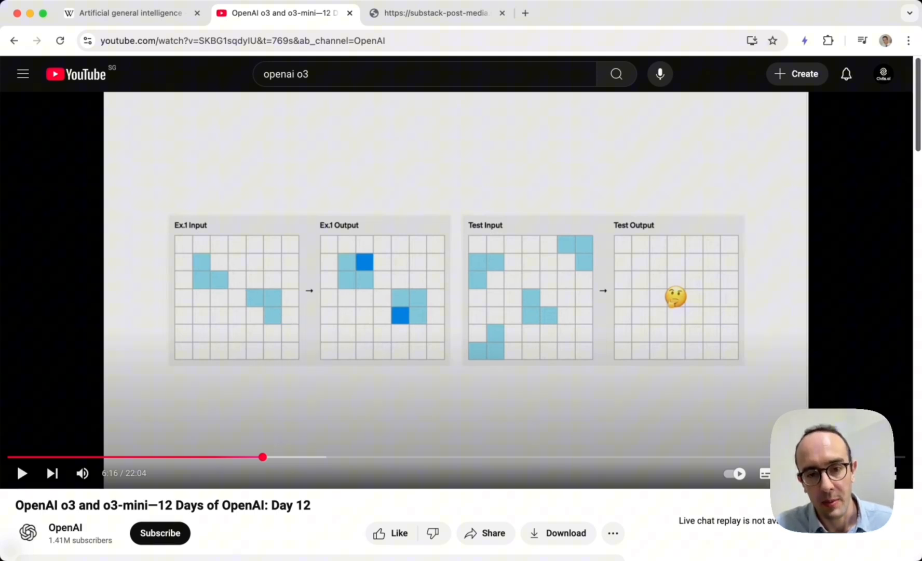
pyautogui.moveTo(371, 330)
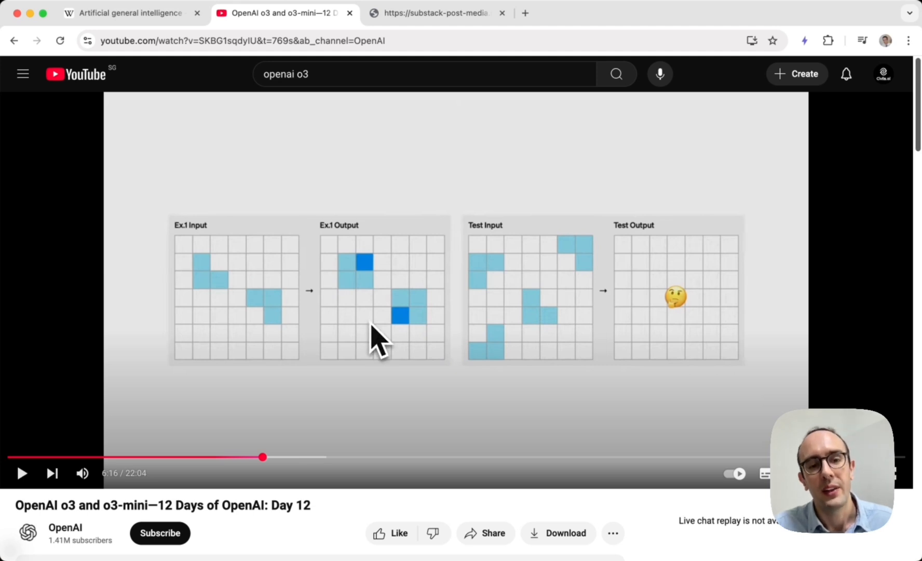
pyautogui.moveTo(367, 270)
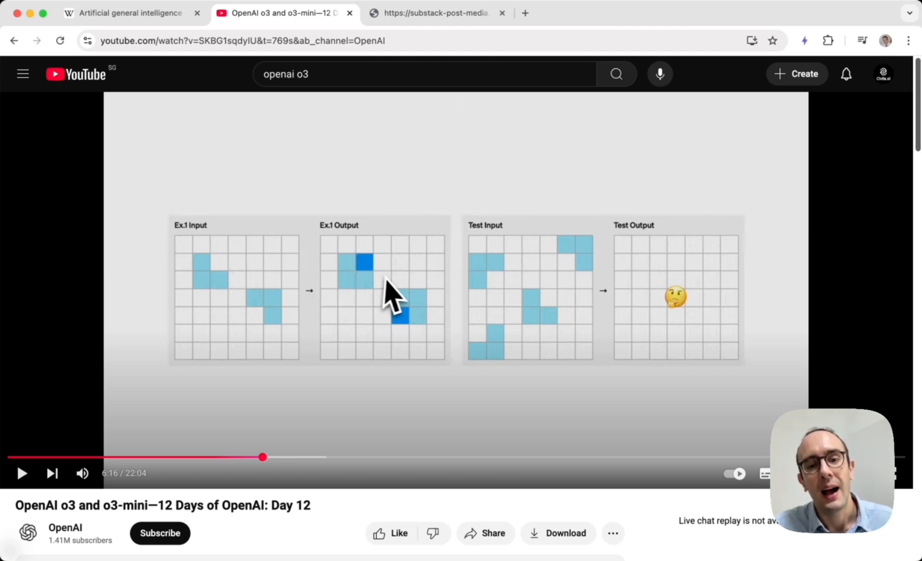
pyautogui.moveTo(377, 343)
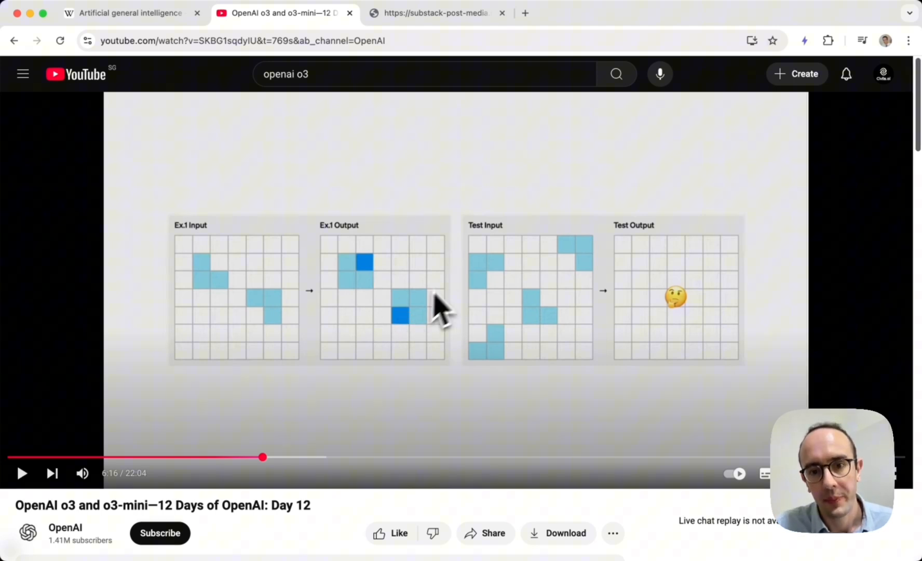
pyautogui.moveTo(491, 214)
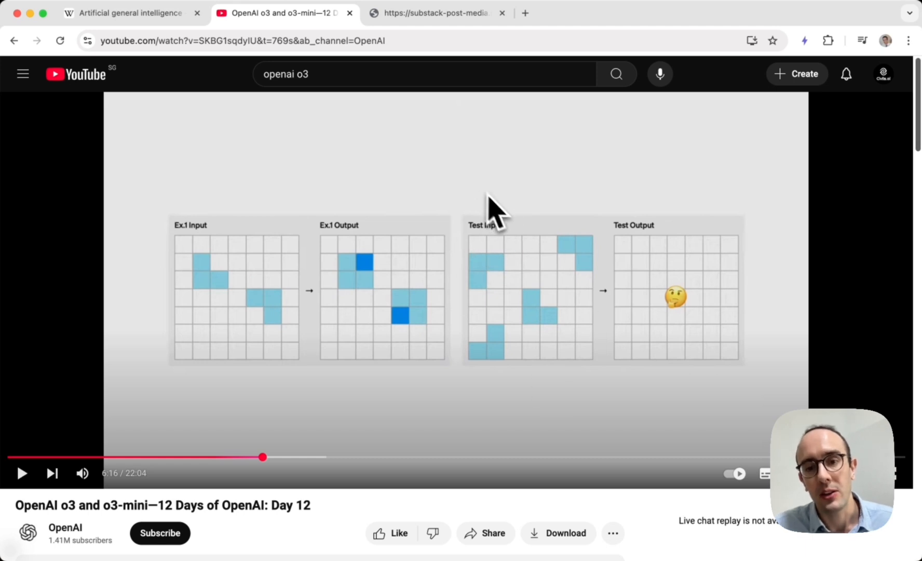
pyautogui.moveTo(570, 198)
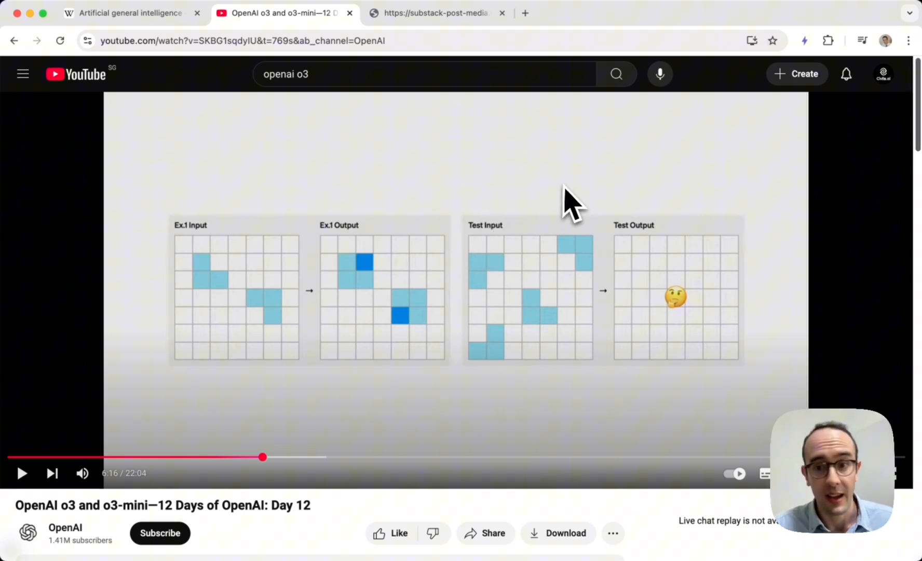
pyautogui.moveTo(638, 288)
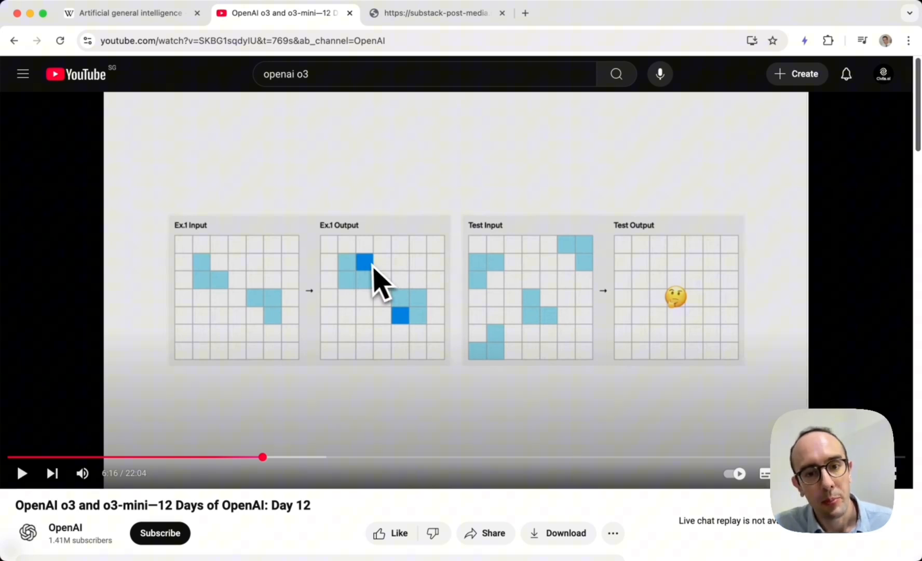
pyautogui.moveTo(370, 287)
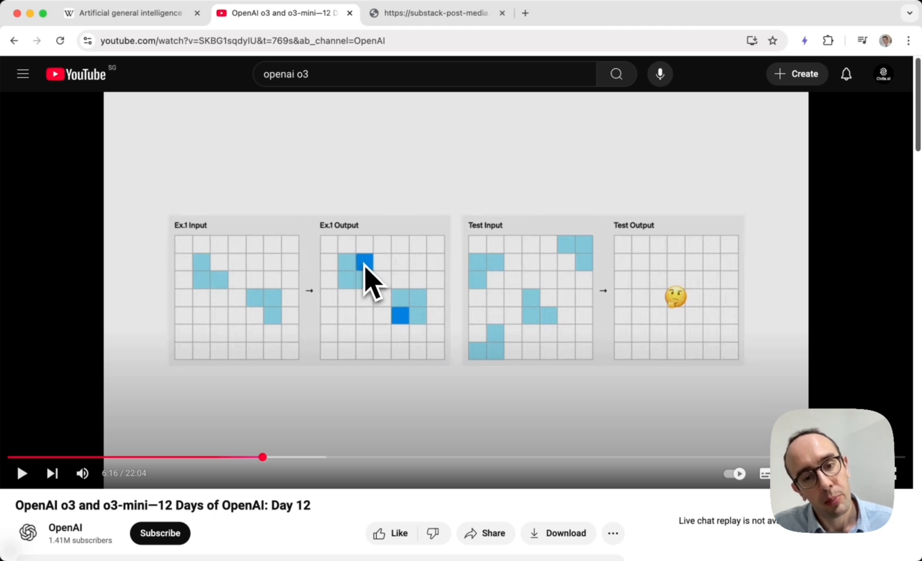
pyautogui.moveTo(262, 335)
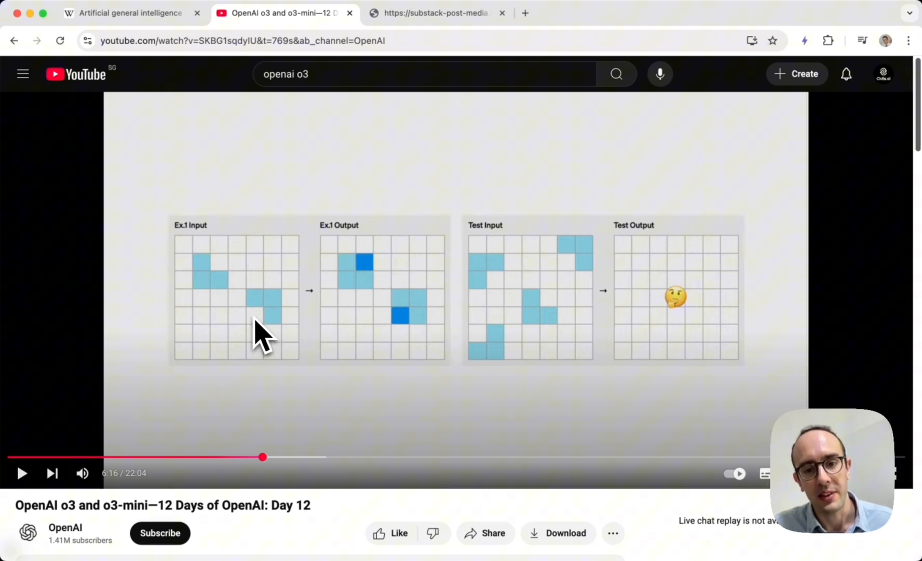
pyautogui.moveTo(630, 317)
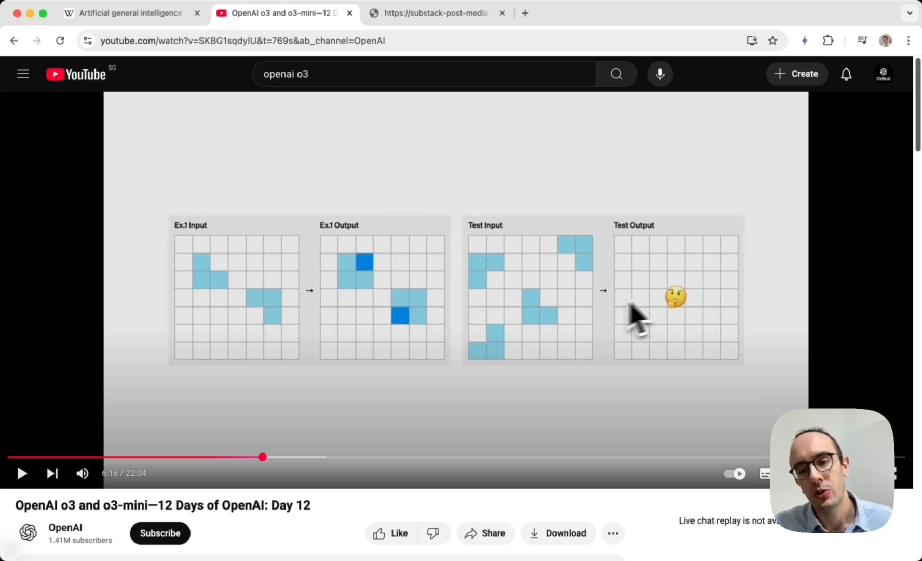
pyautogui.moveTo(538, 309)
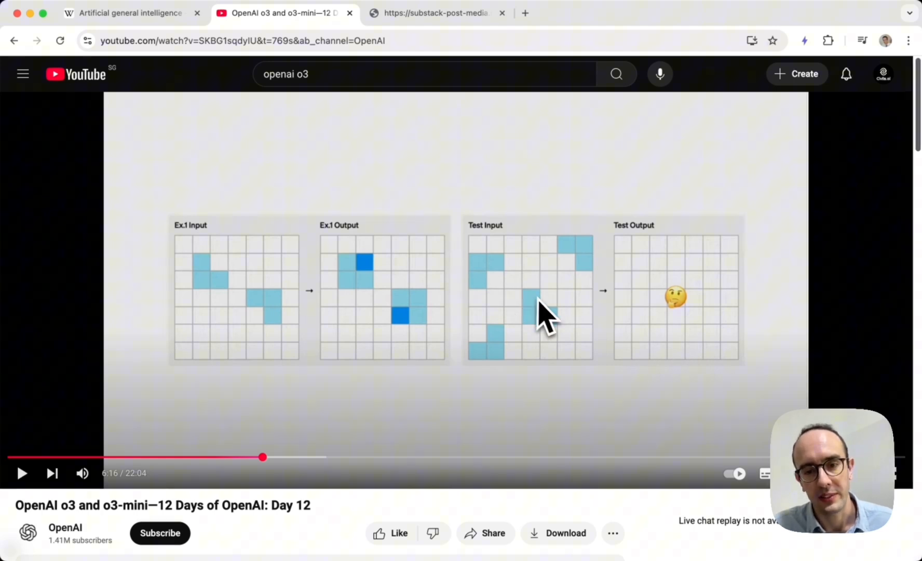
pyautogui.moveTo(485, 353)
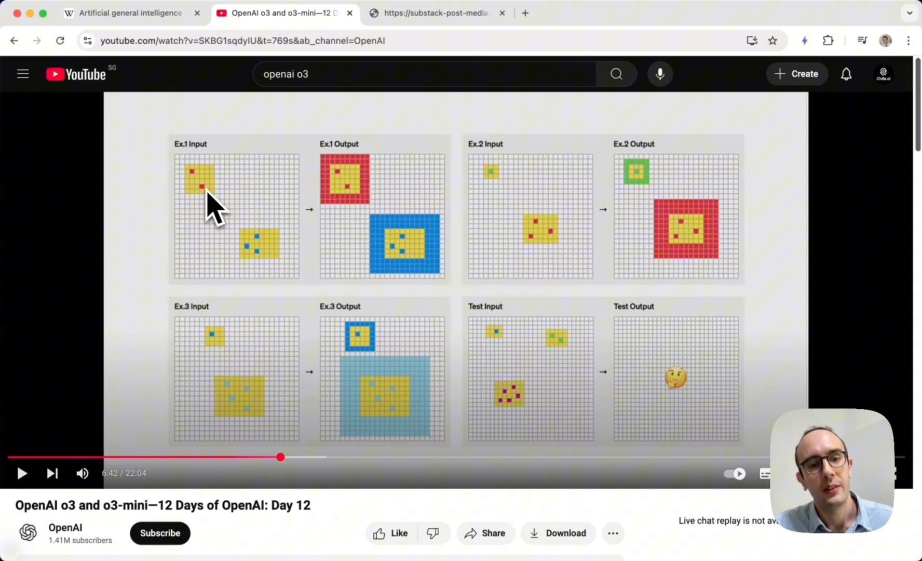
pyautogui.moveTo(228, 206)
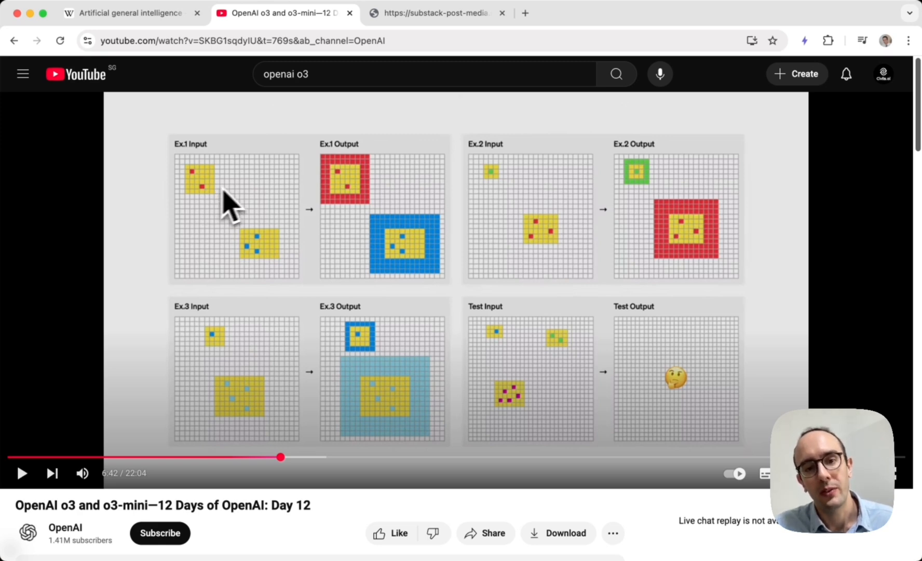
pyautogui.moveTo(366, 204)
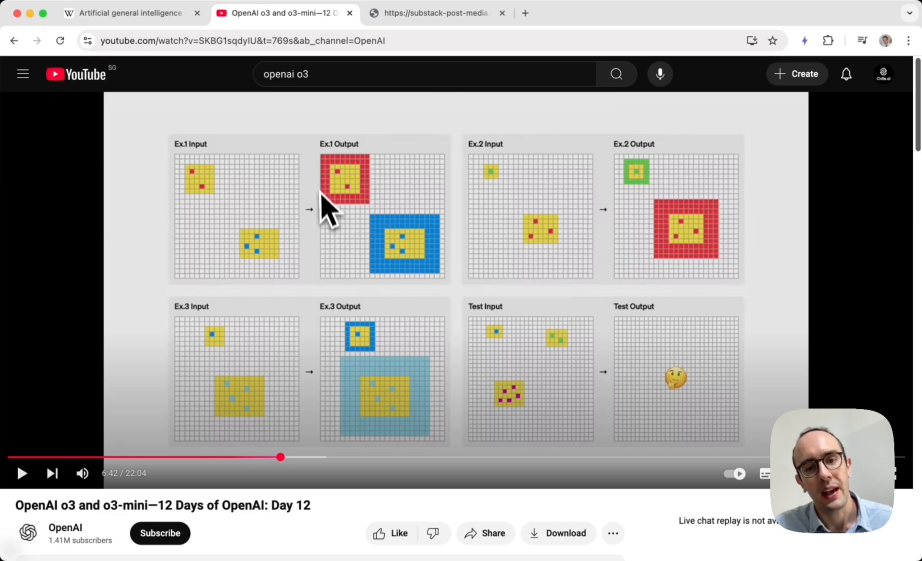
pyautogui.moveTo(395, 259)
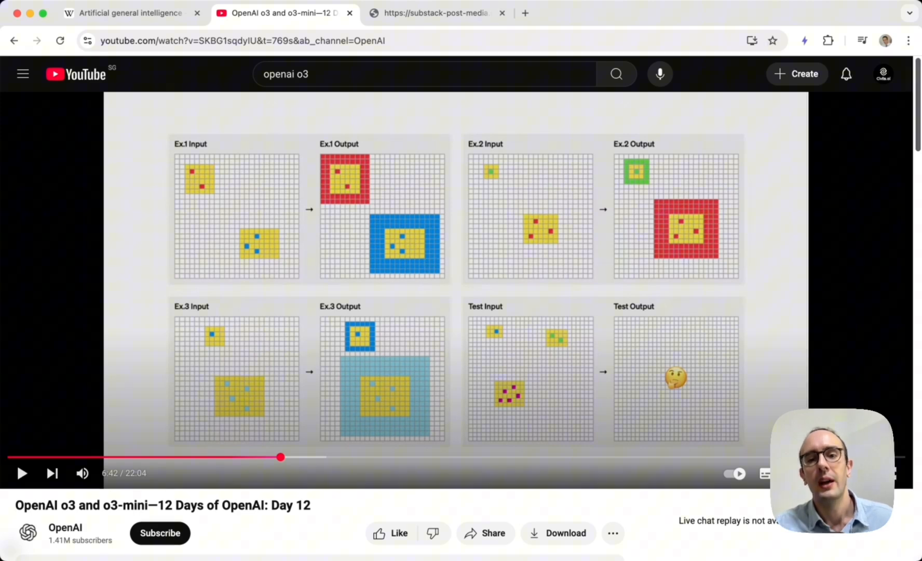
pyautogui.moveTo(438, 289)
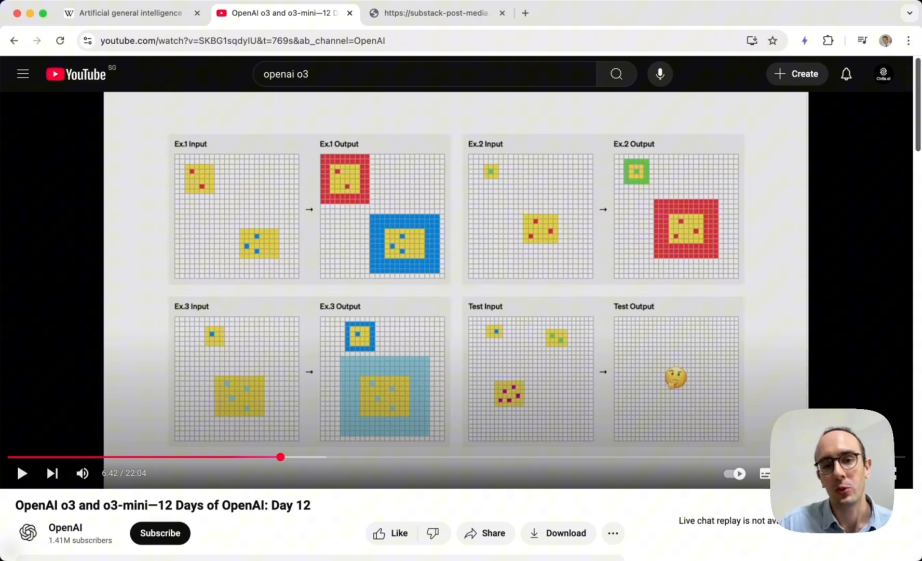
pyautogui.moveTo(365, 234)
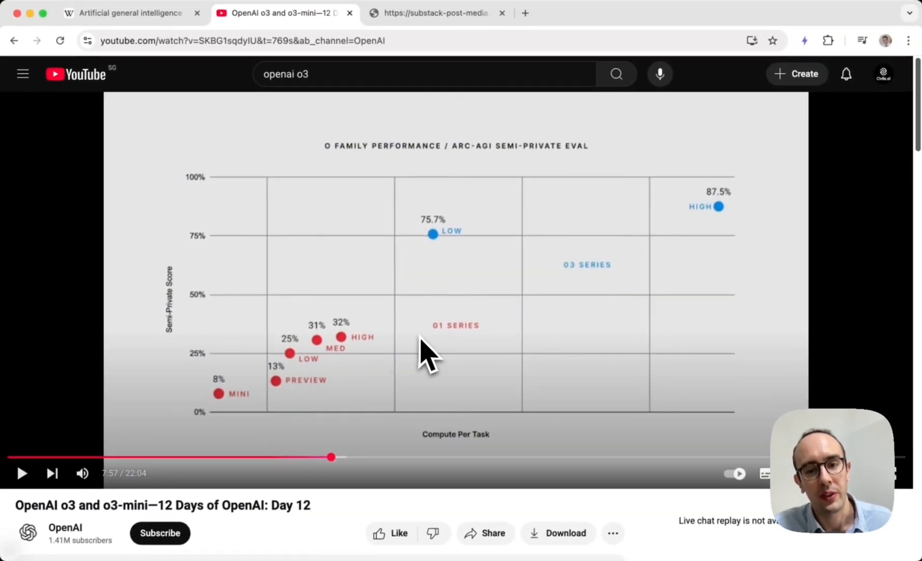
pyautogui.moveTo(458, 352)
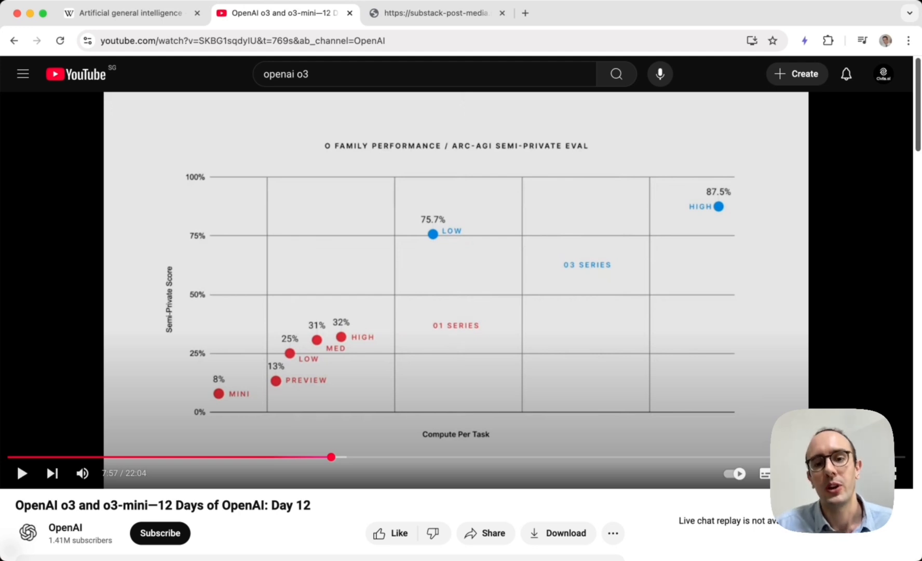
pyautogui.moveTo(454, 349)
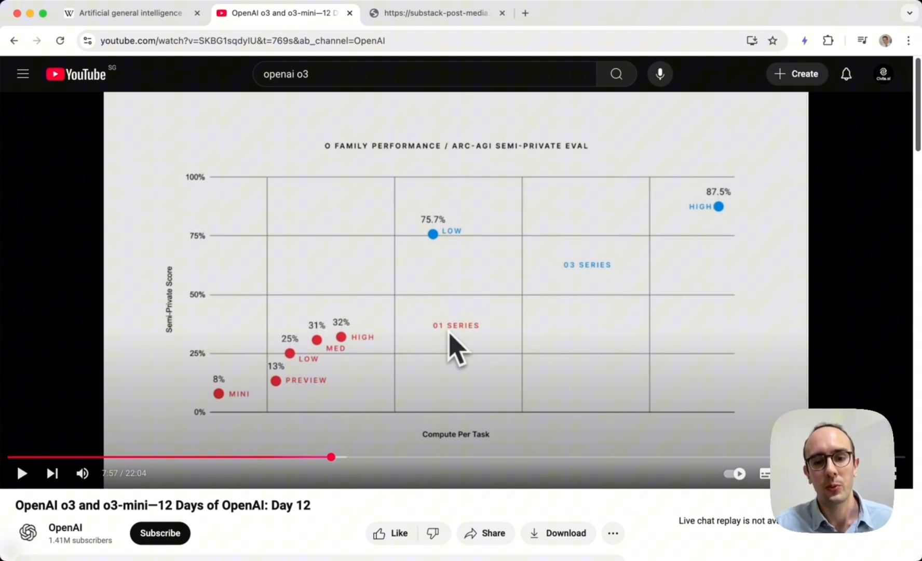
pyautogui.moveTo(336, 354)
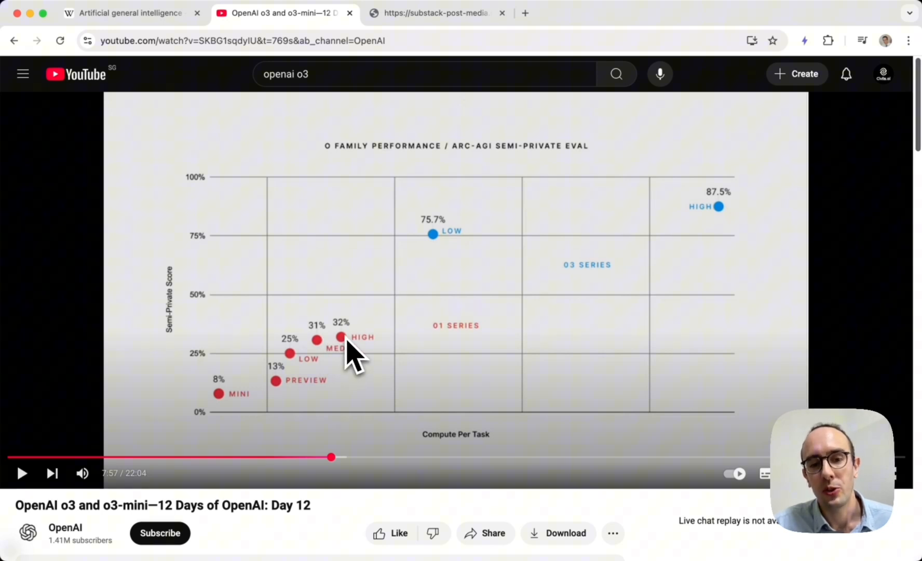
pyautogui.moveTo(415, 360)
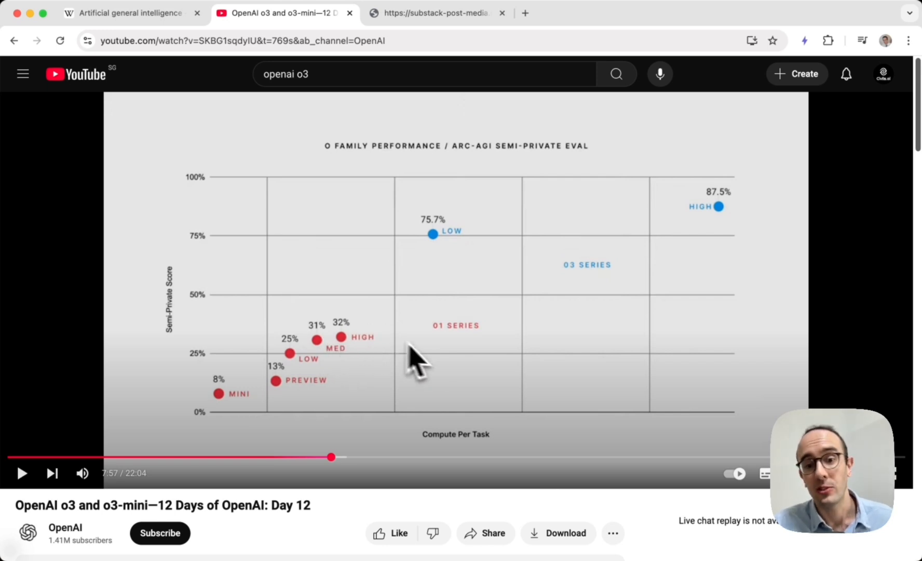
pyautogui.moveTo(462, 355)
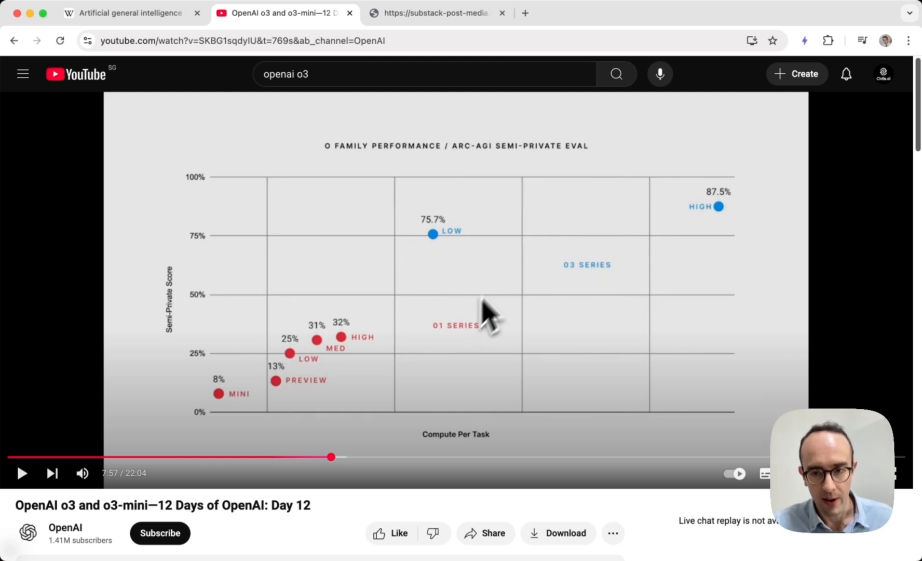
pyautogui.moveTo(721, 211)
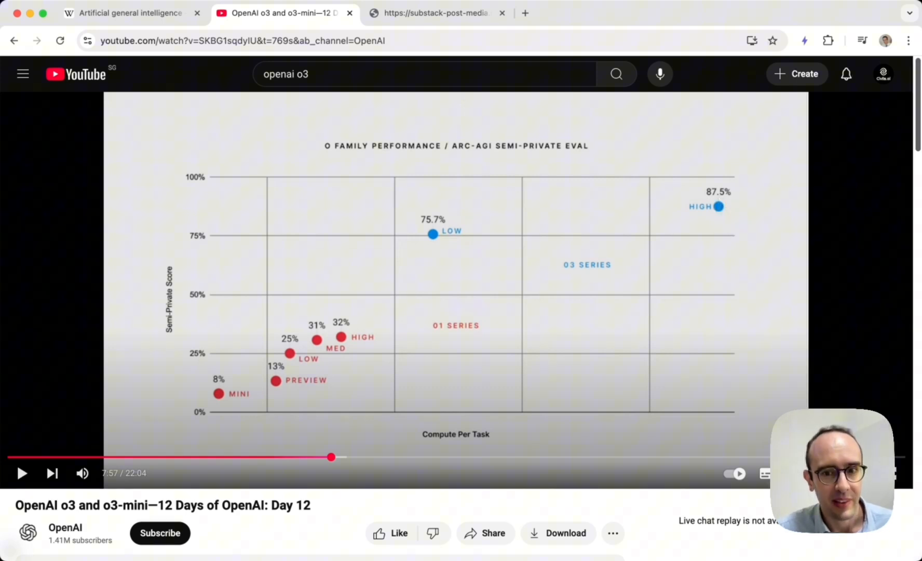
pyautogui.moveTo(500, 256)
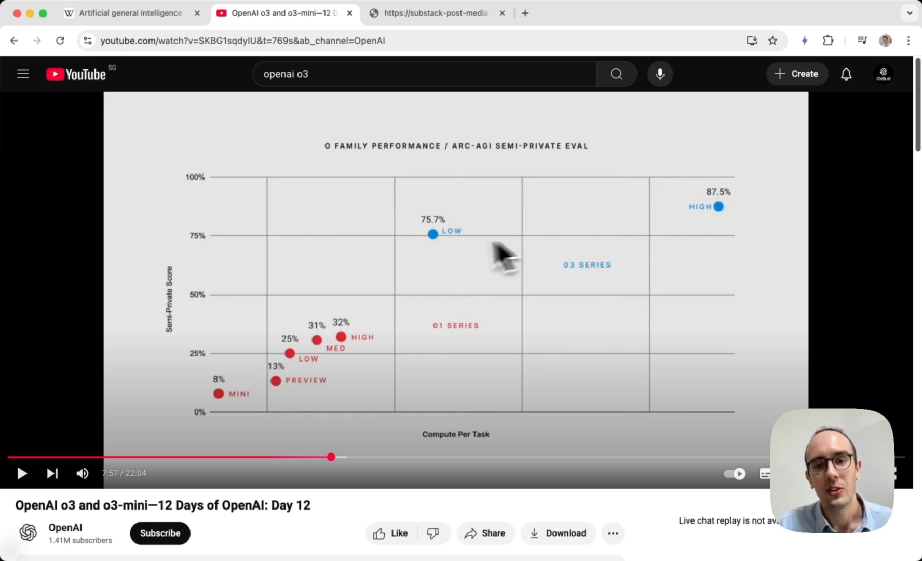
pyautogui.moveTo(638, 206)
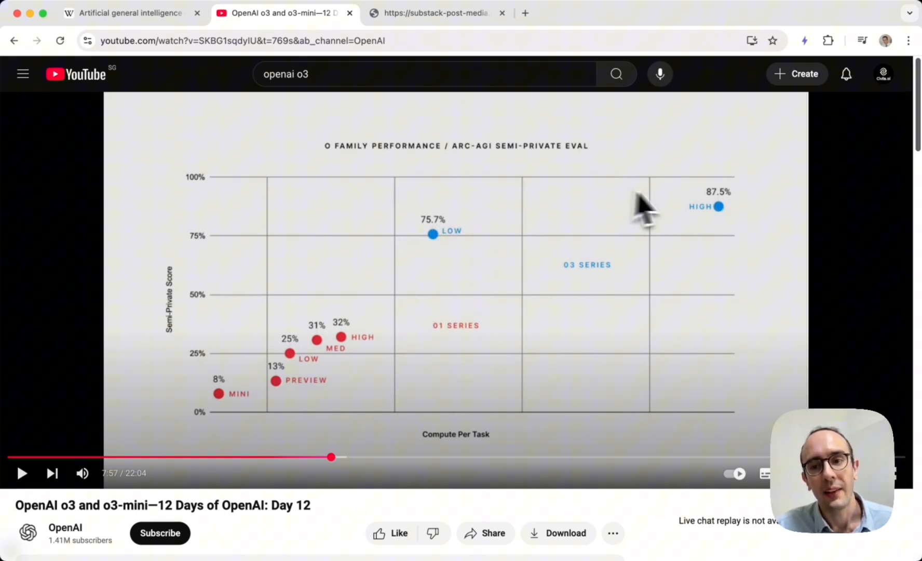
pyautogui.moveTo(720, 243)
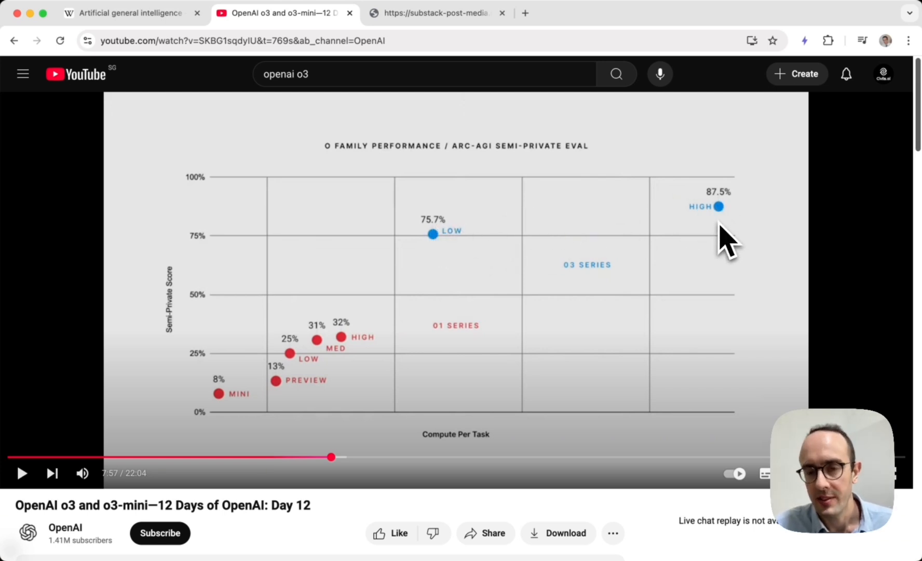
pyautogui.moveTo(736, 218)
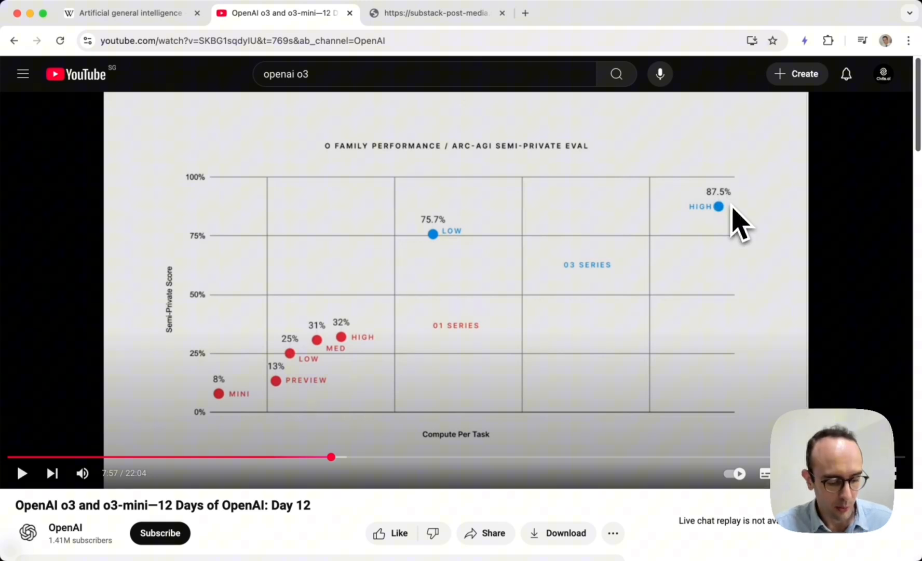
pyautogui.moveTo(718, 239)
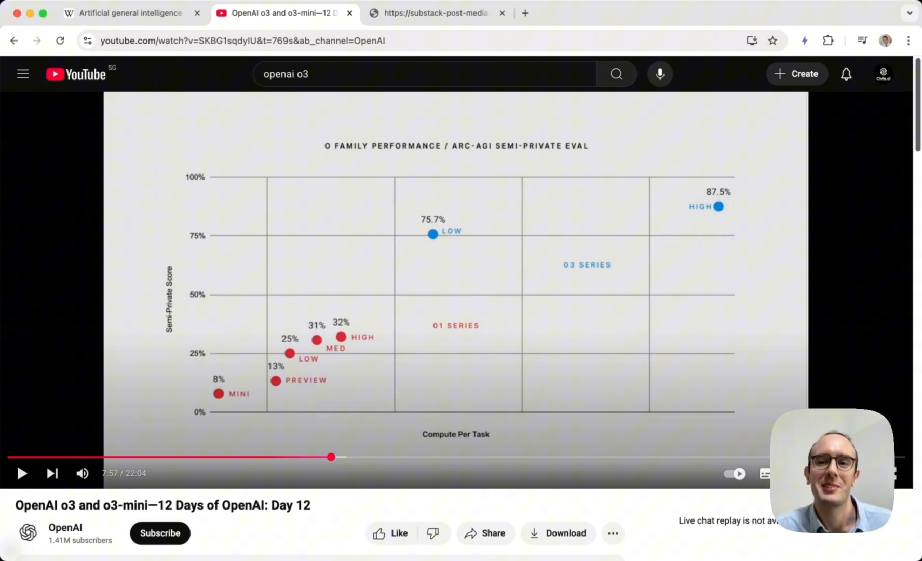
pyautogui.moveTo(717, 237)
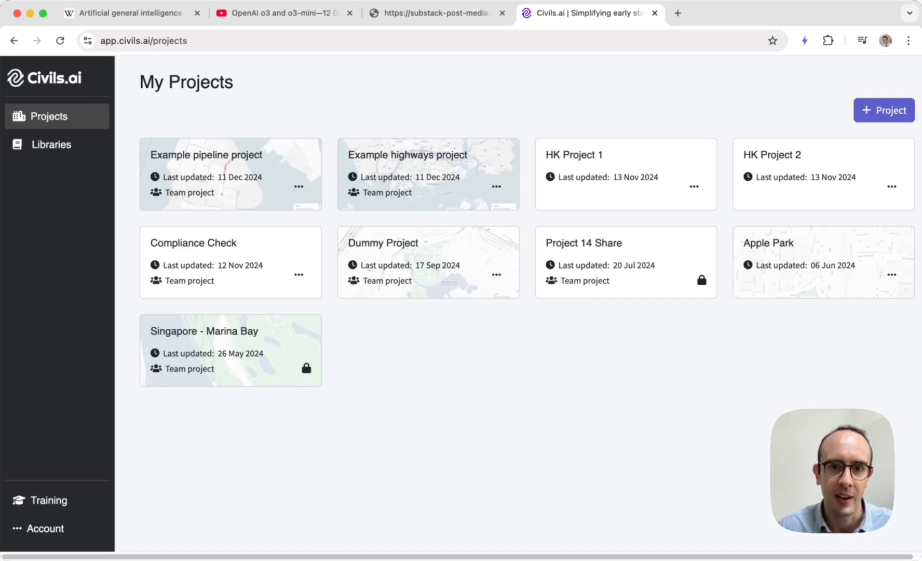
pyautogui.moveTo(241, 164)
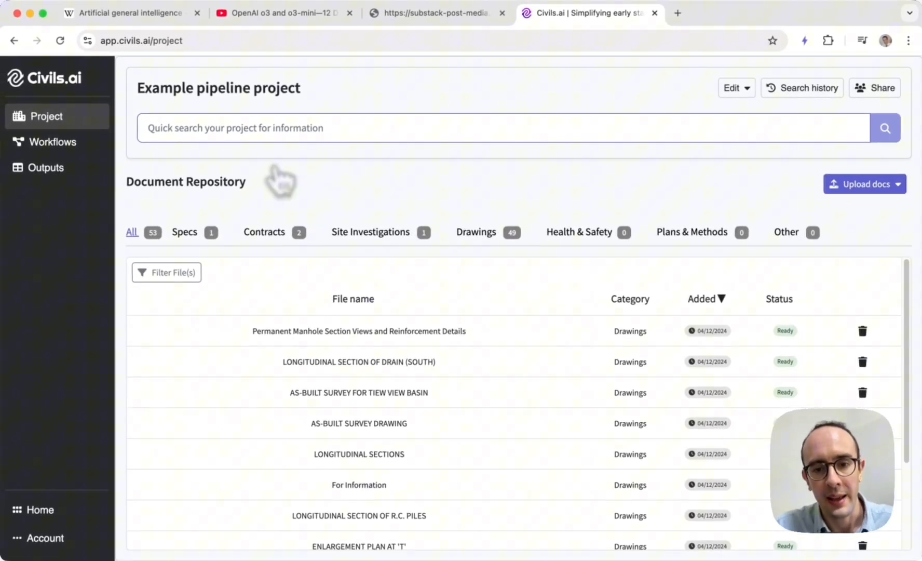
pyautogui.moveTo(392, 247)
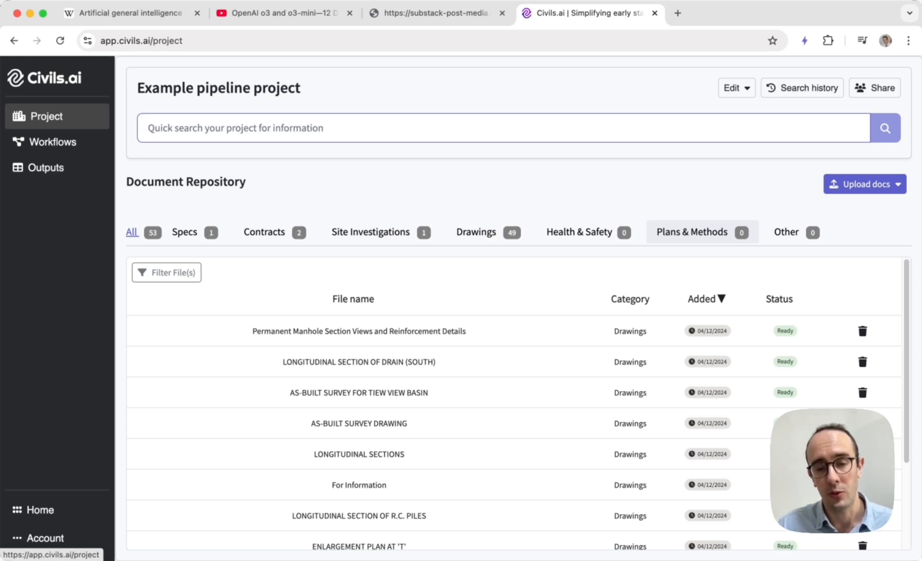
pyautogui.moveTo(632, 180)
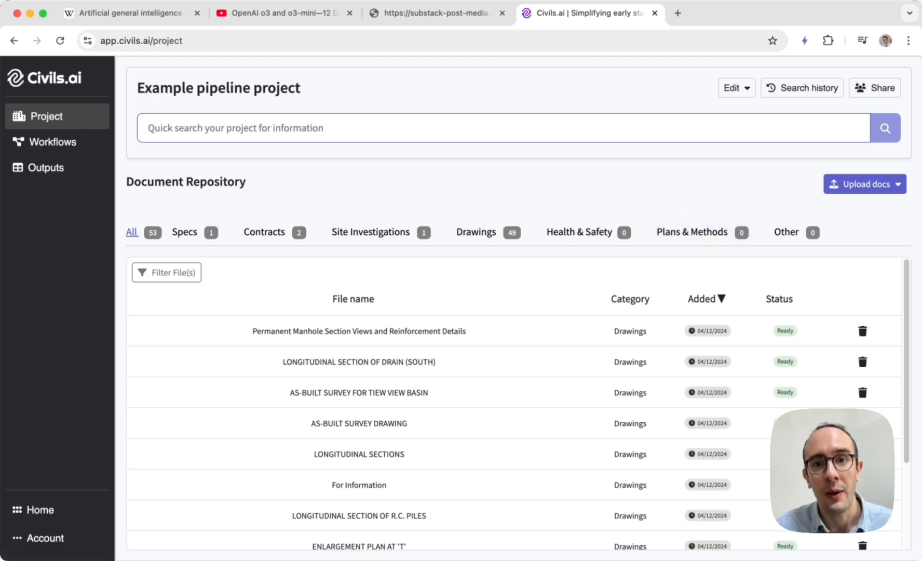
pyautogui.moveTo(744, 192)
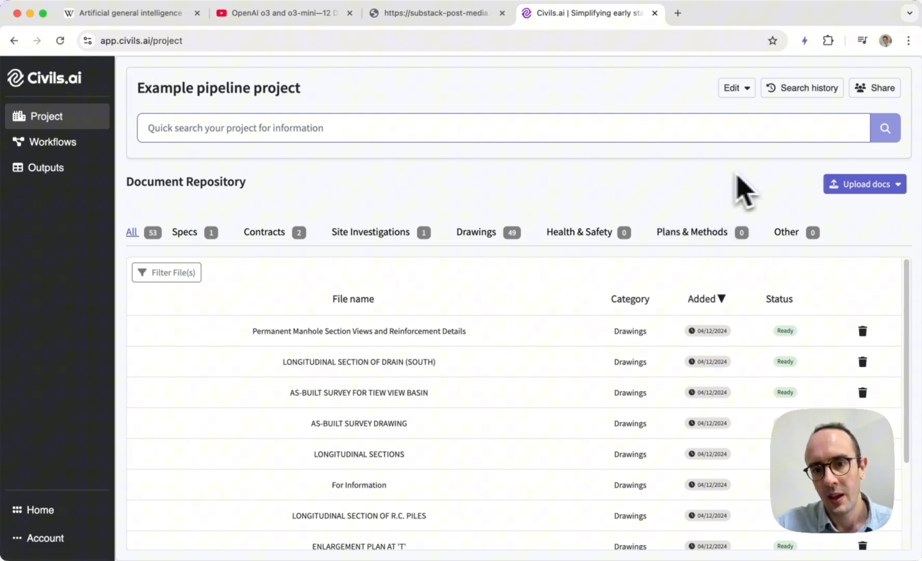
pyautogui.moveTo(503, 174)
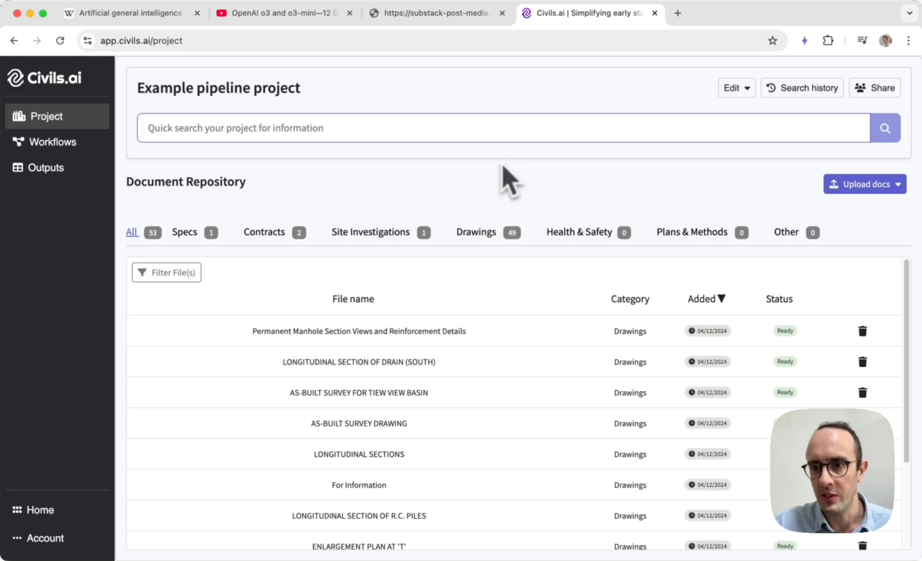
pyautogui.moveTo(271, 193)
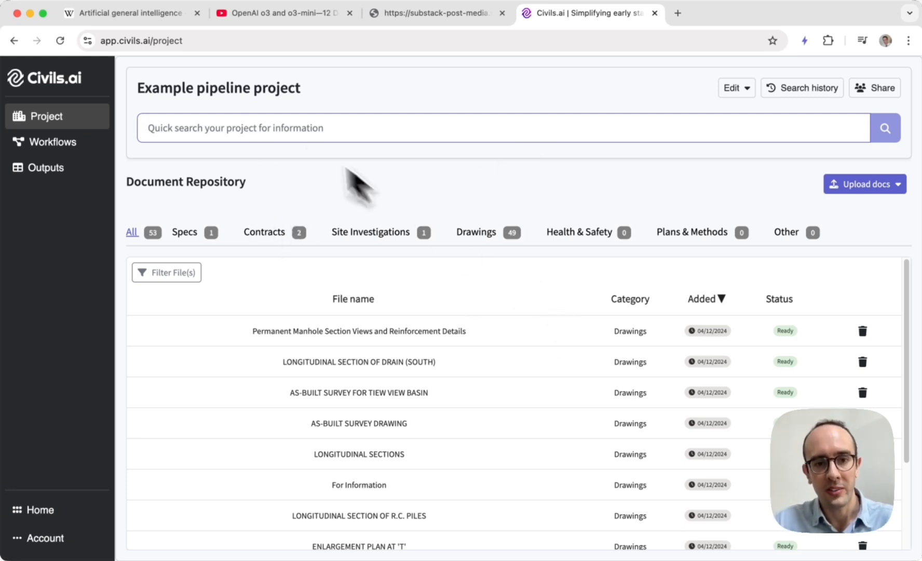
pyautogui.moveTo(58, 151)
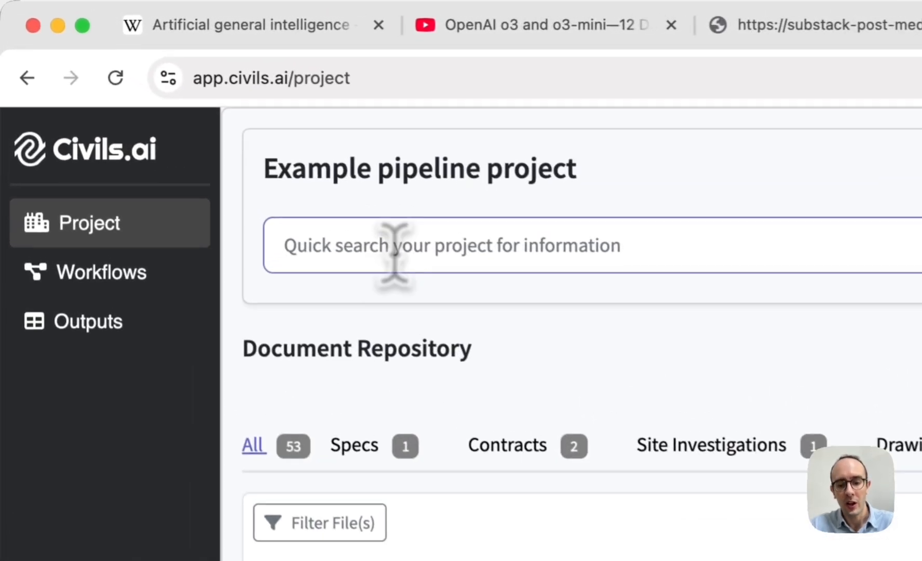
# Step: Search 'summarise project' and review the scope answer citing the Particular Specifications
pyautogui.write('a')
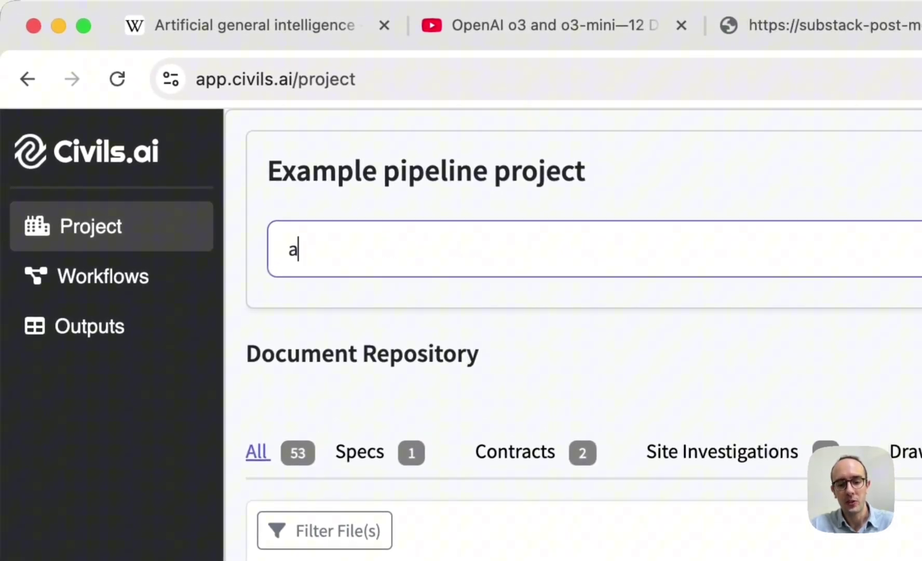
pyautogui.write('summarise proje')
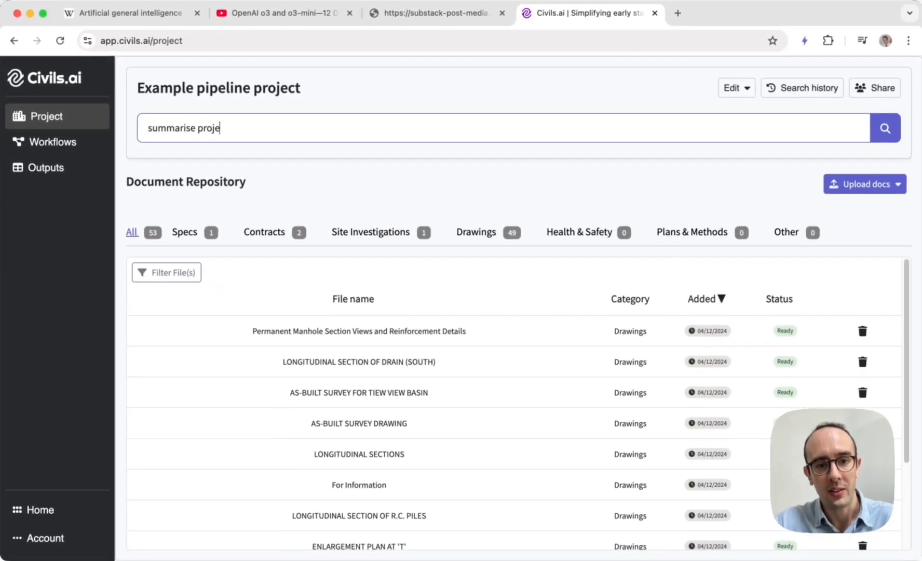
pyautogui.click(884, 127)
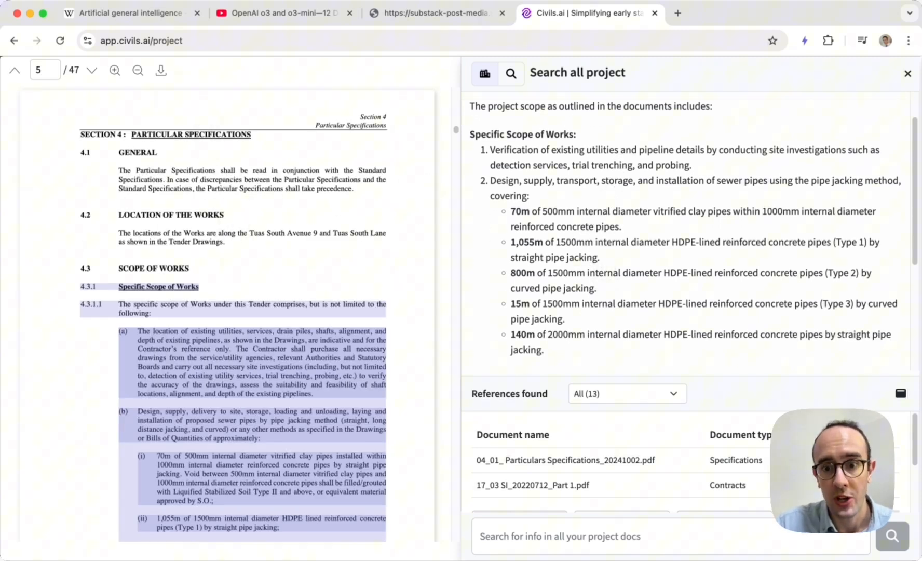
pyautogui.scroll(-3)
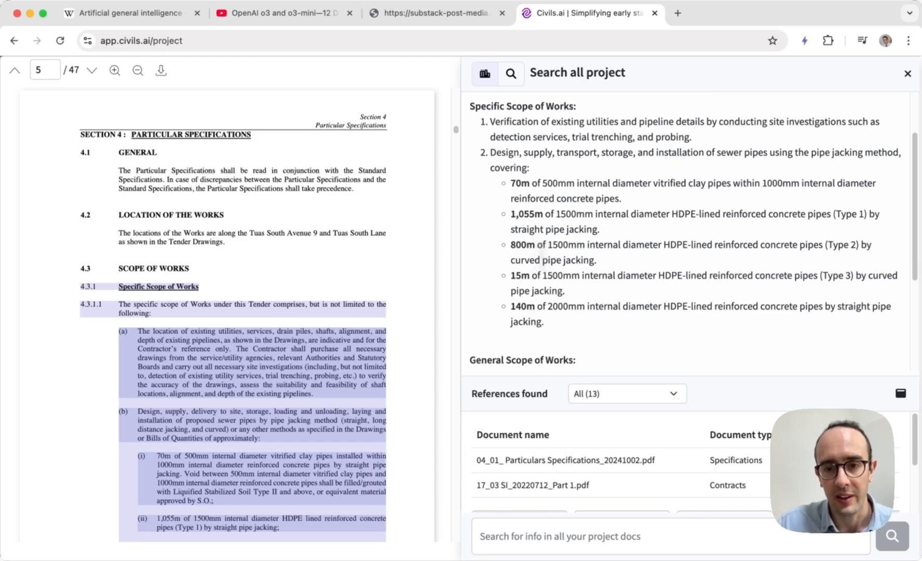
pyautogui.scroll(-3)
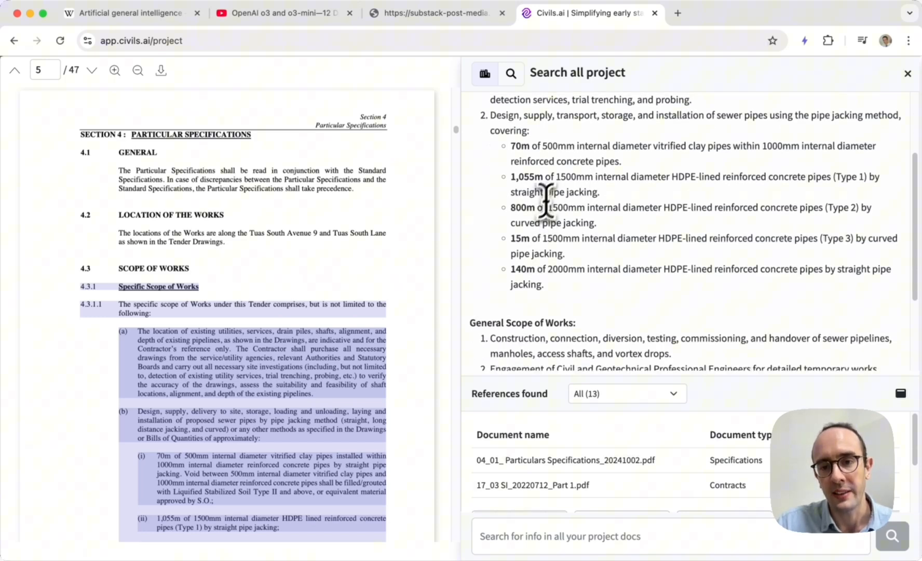
pyautogui.scroll(-3)
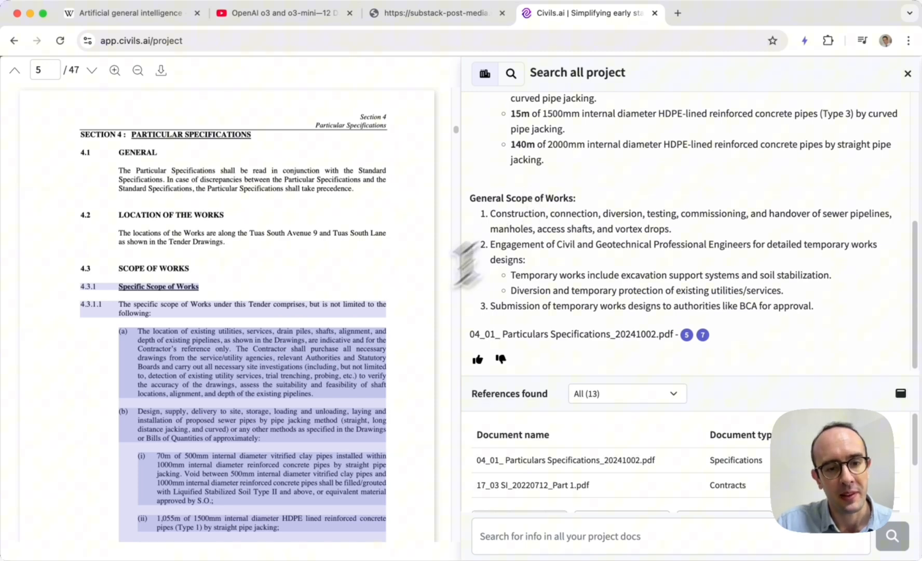
pyautogui.scroll(-3)
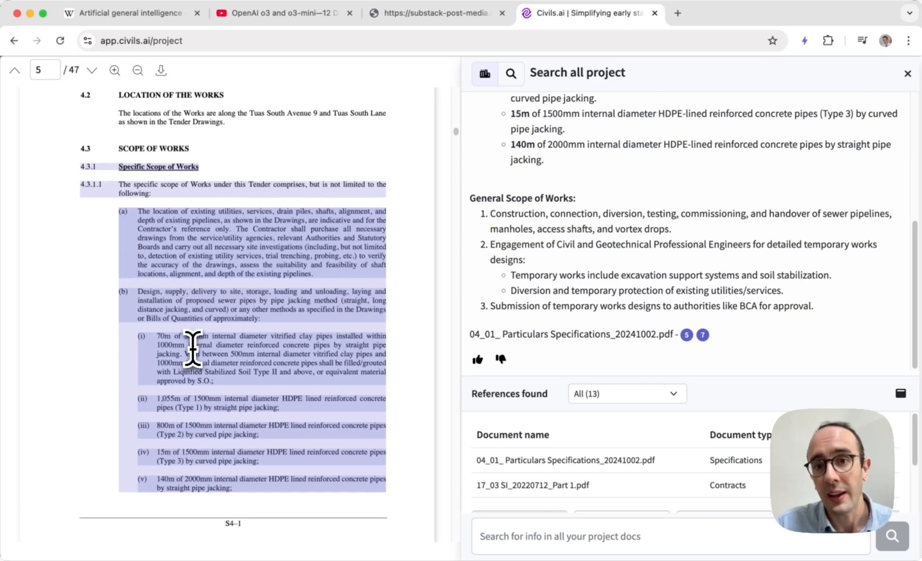
pyautogui.moveTo(120, 243)
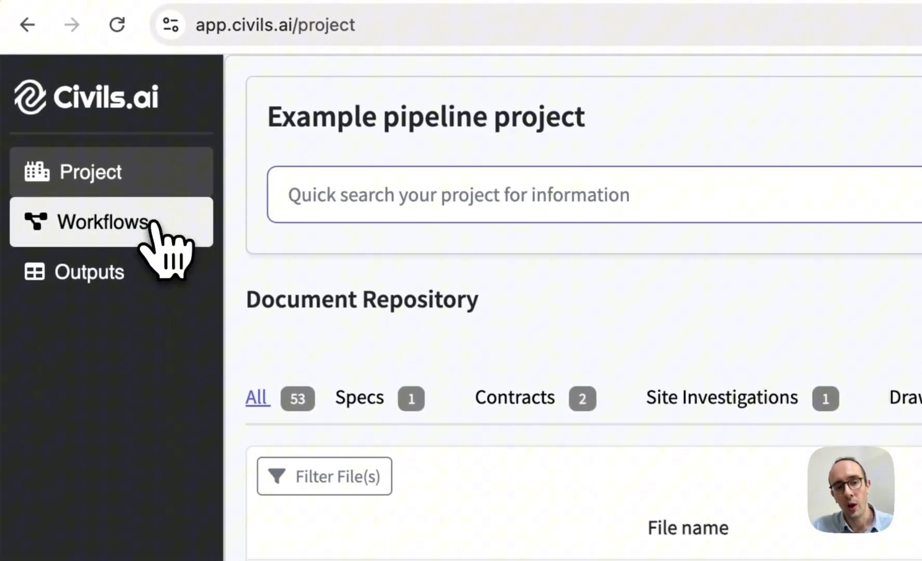
# Step: Open the Workflow Templates page from the Workflows sidebar entry
pyautogui.click(104, 222)
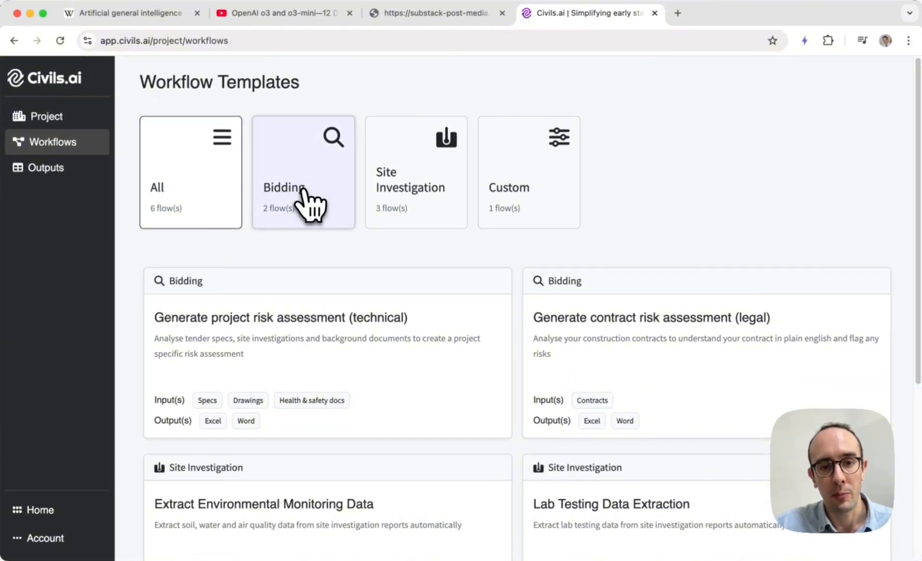
pyautogui.moveTo(537, 185)
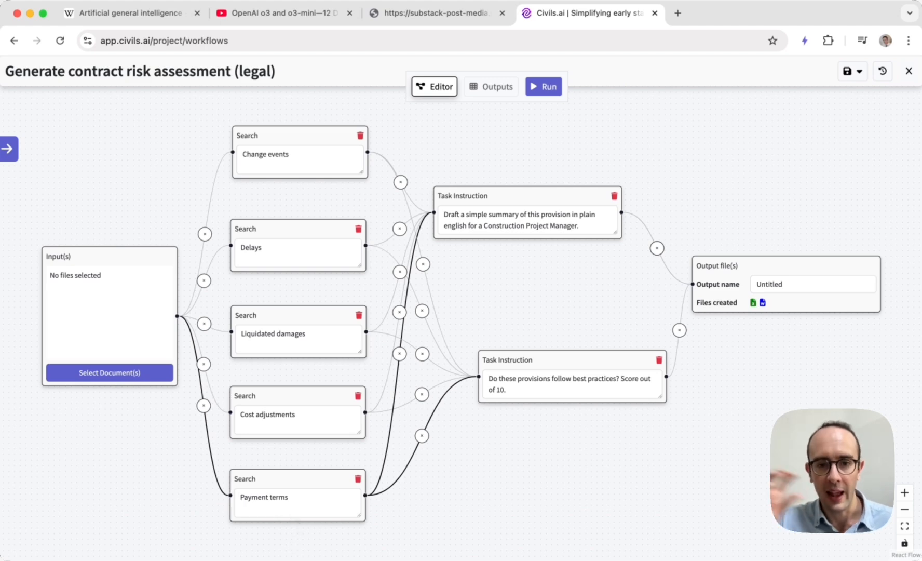
pyautogui.moveTo(490, 228)
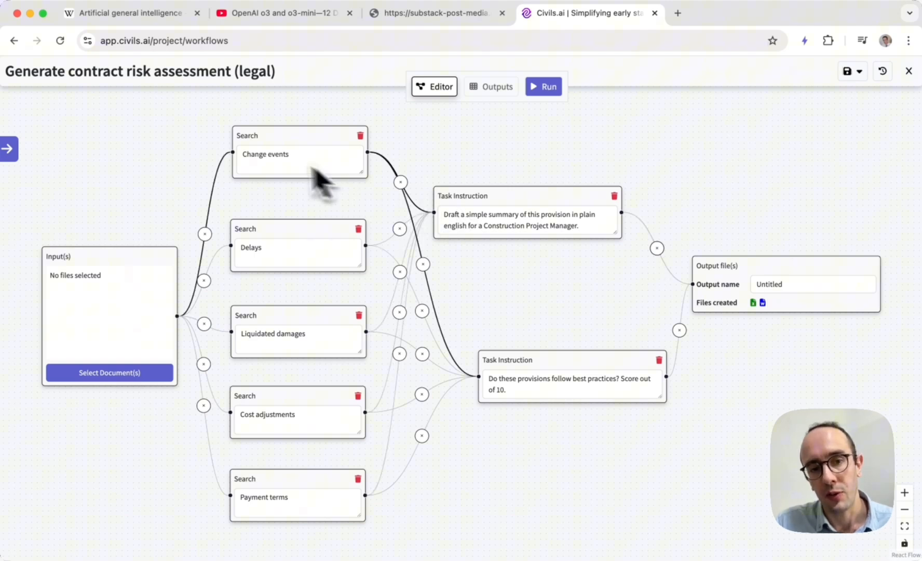
pyautogui.moveTo(294, 274)
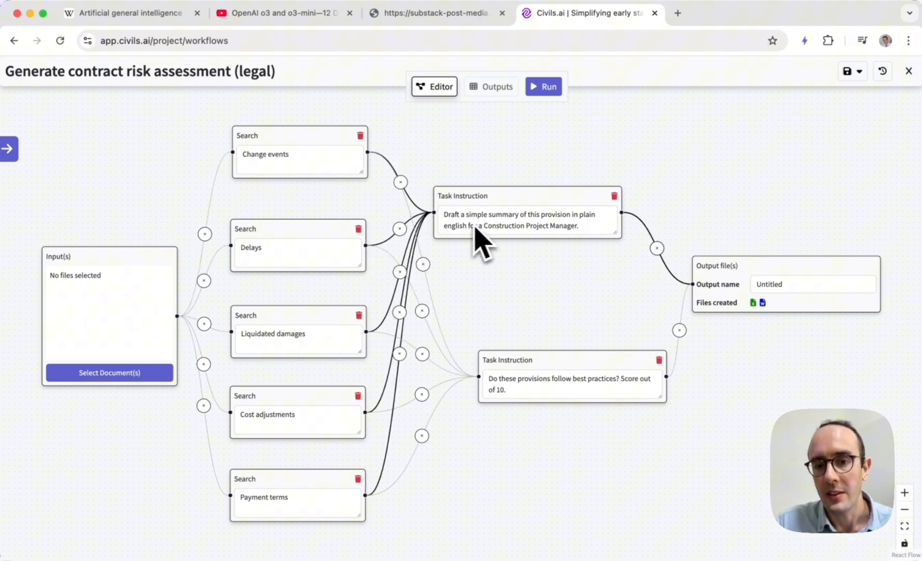
pyautogui.moveTo(502, 239)
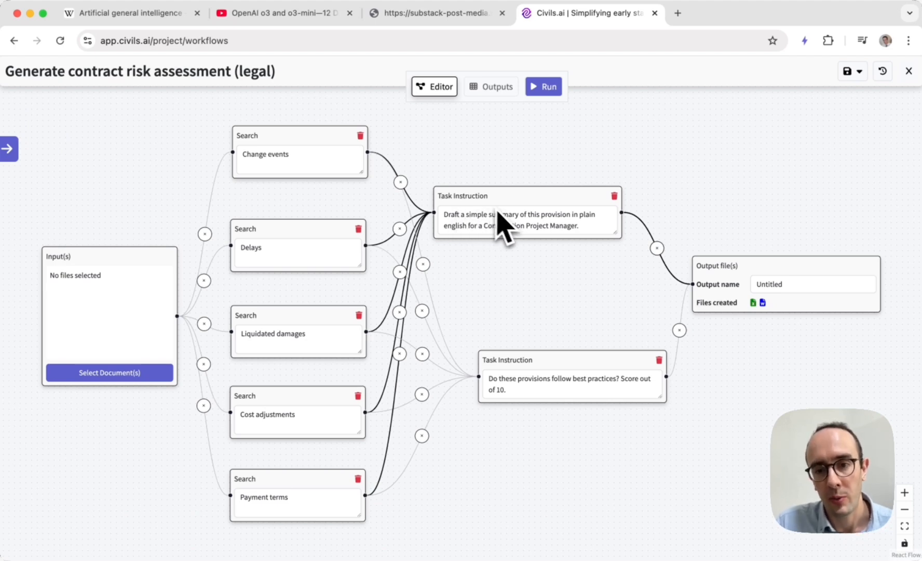
pyautogui.moveTo(522, 245)
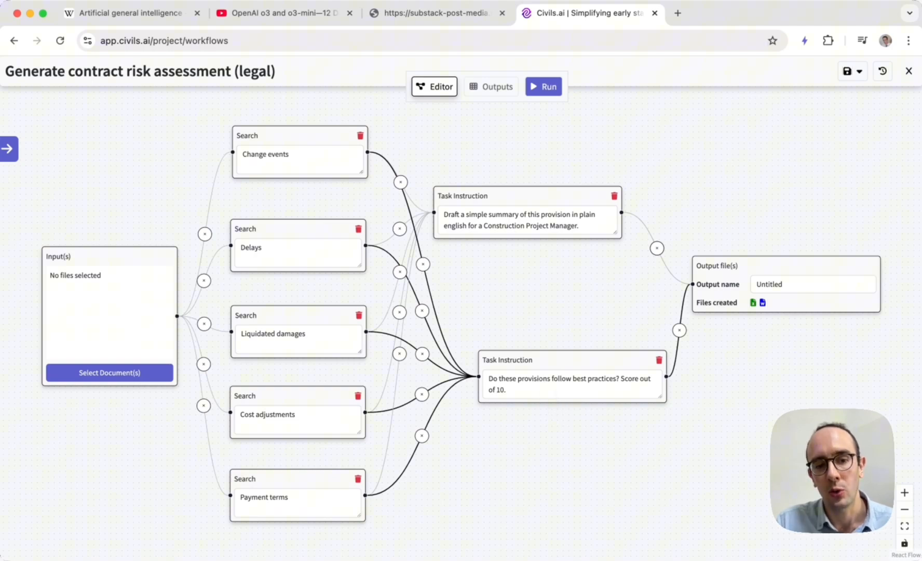
pyautogui.moveTo(557, 390)
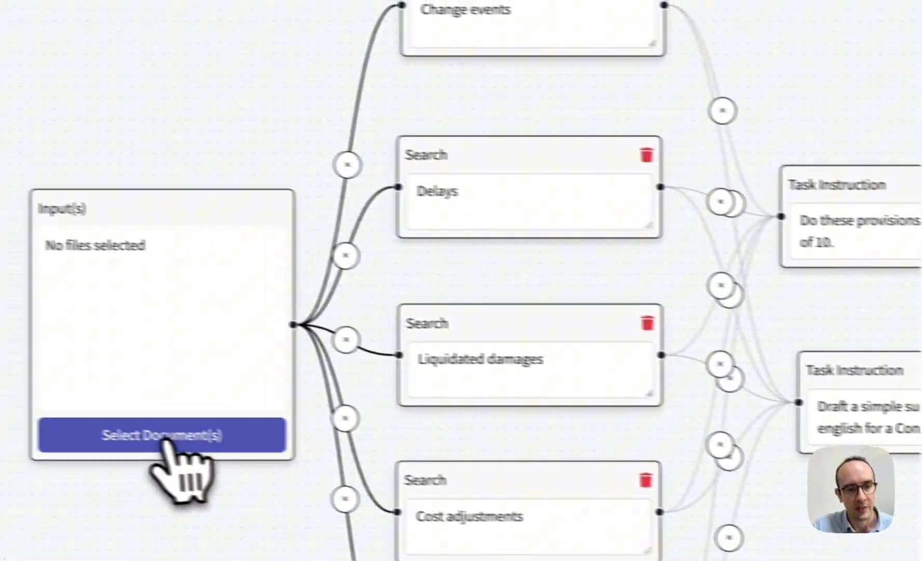
# Step: Select both contract documents as inputs and name the output 'contract review'
pyautogui.click(161, 435)
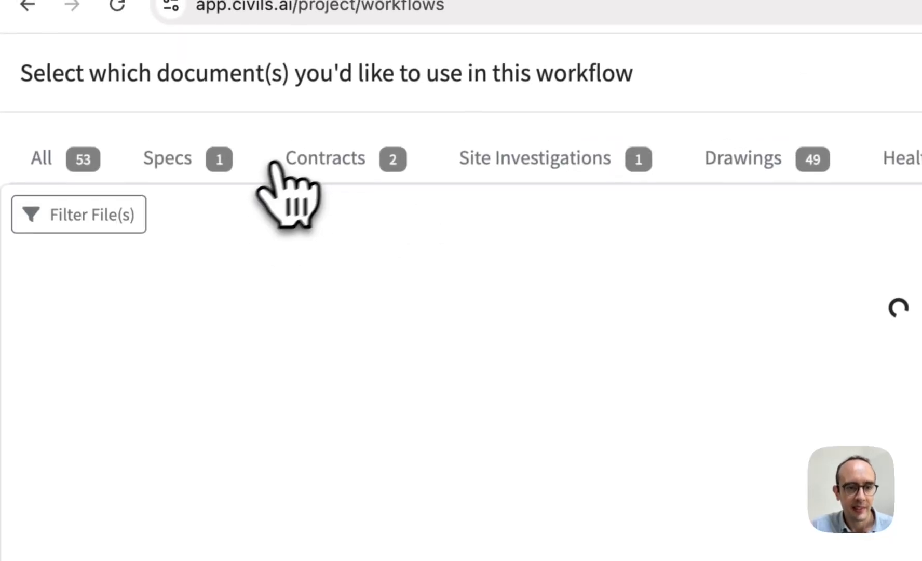
pyautogui.click(335, 159)
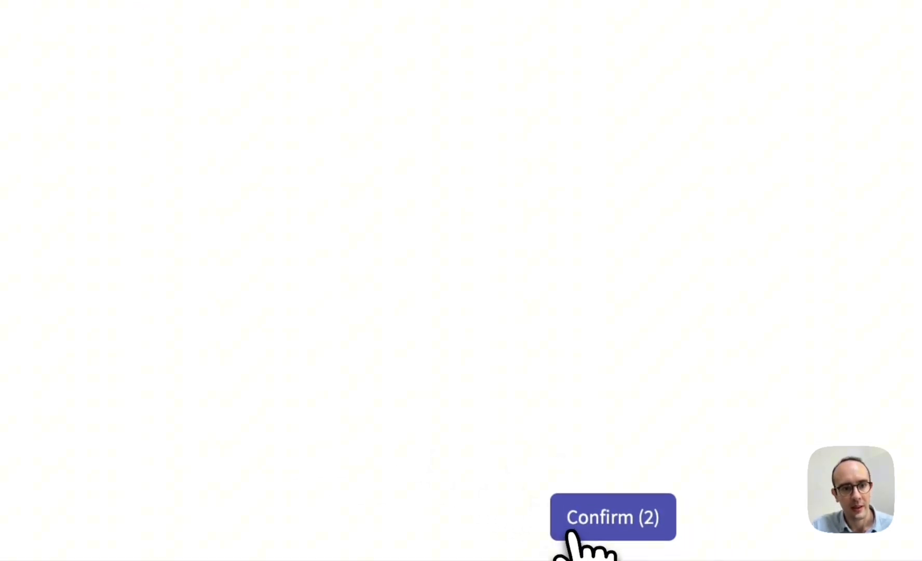
pyautogui.click(613, 516)
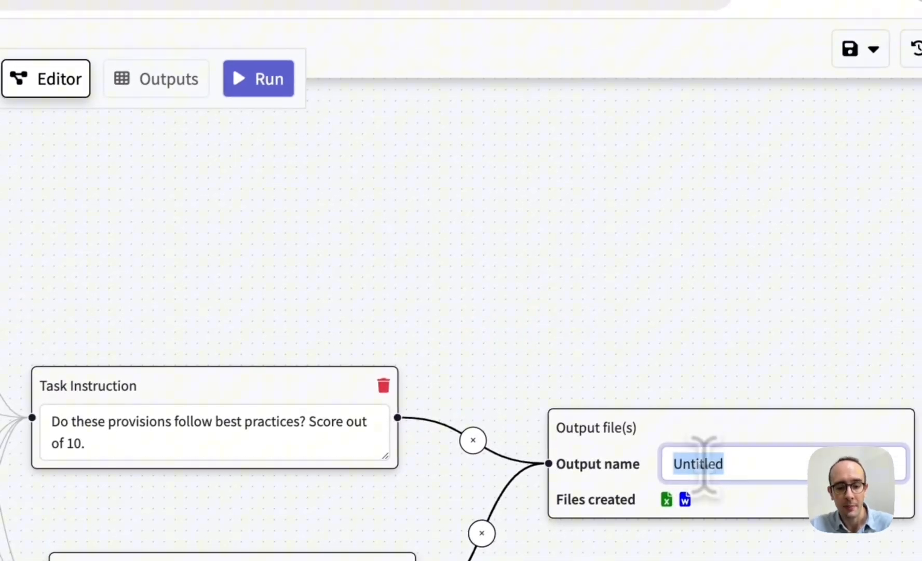
pyautogui.write('contract review')
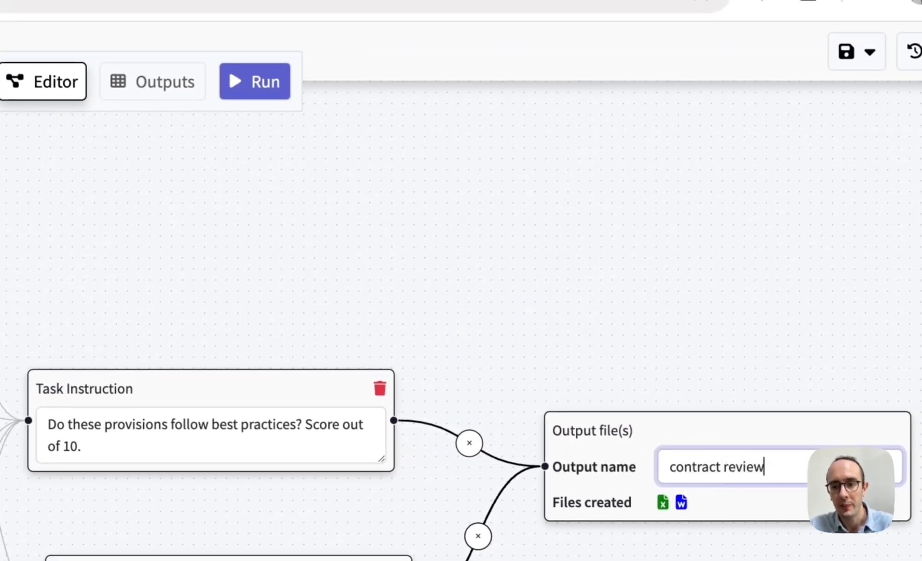
pyautogui.click(255, 82)
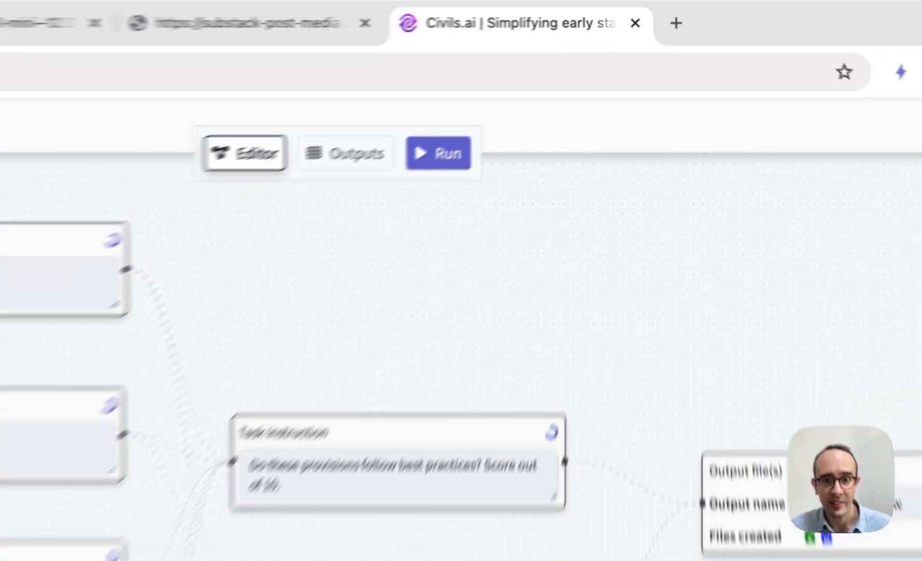
# Step: Run the contract risk assessment workflow on the two contract PDFs
pyautogui.click(438, 152)
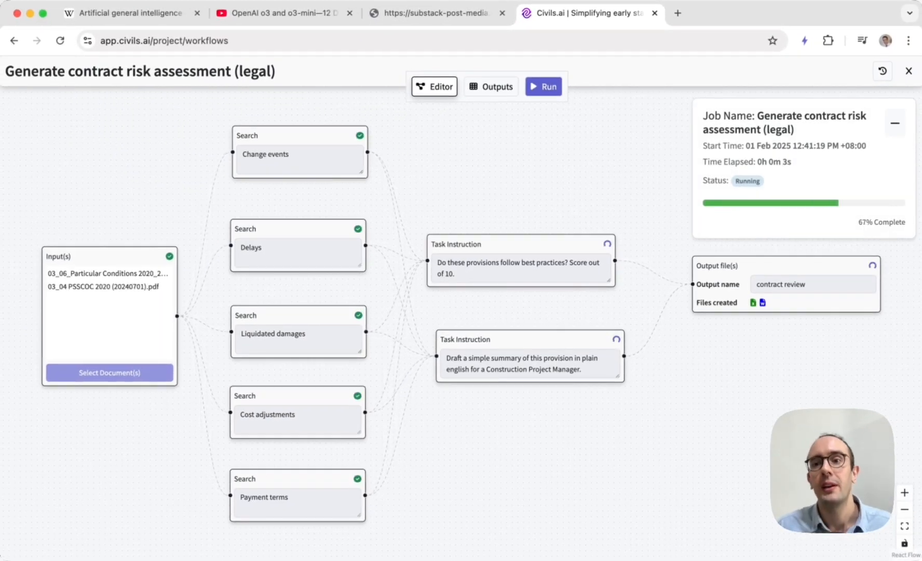
pyautogui.moveTo(774, 166)
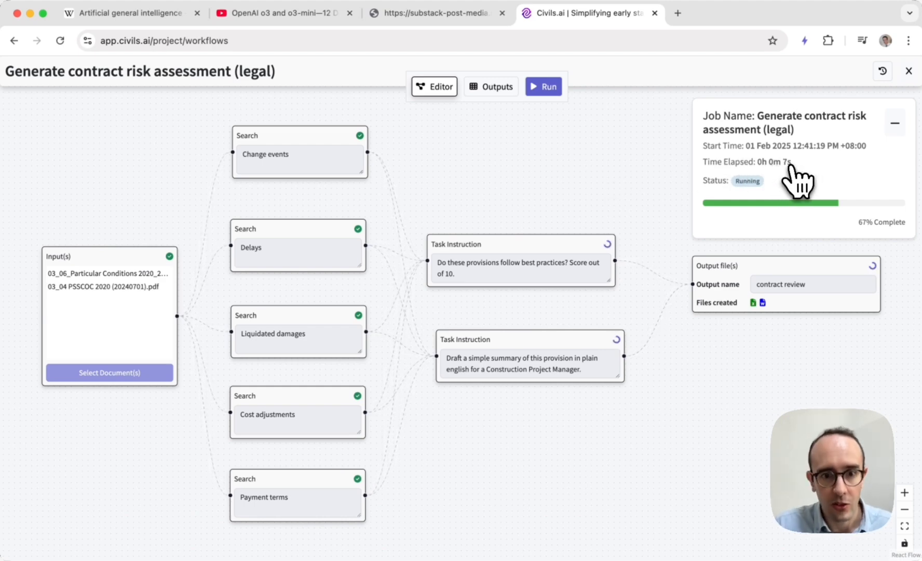
pyautogui.moveTo(364, 523)
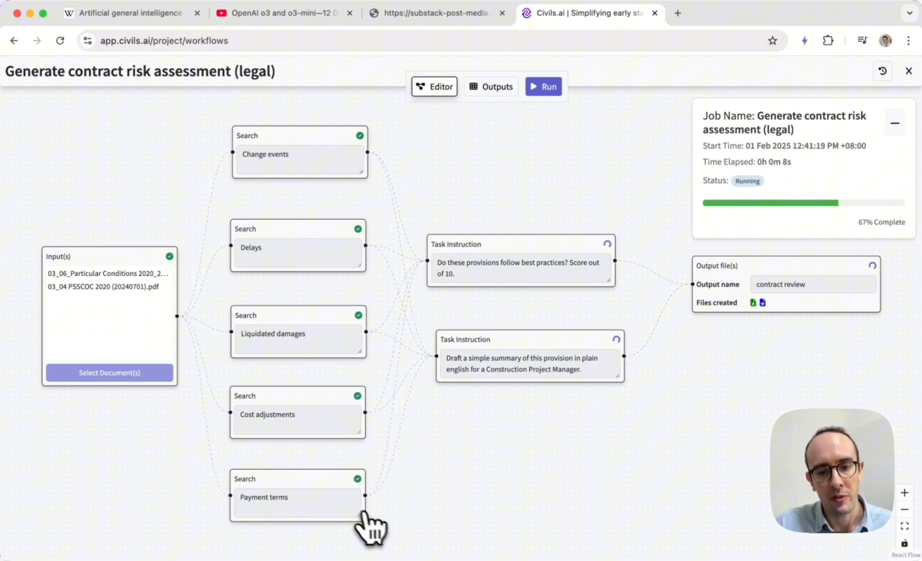
pyautogui.moveTo(326, 520)
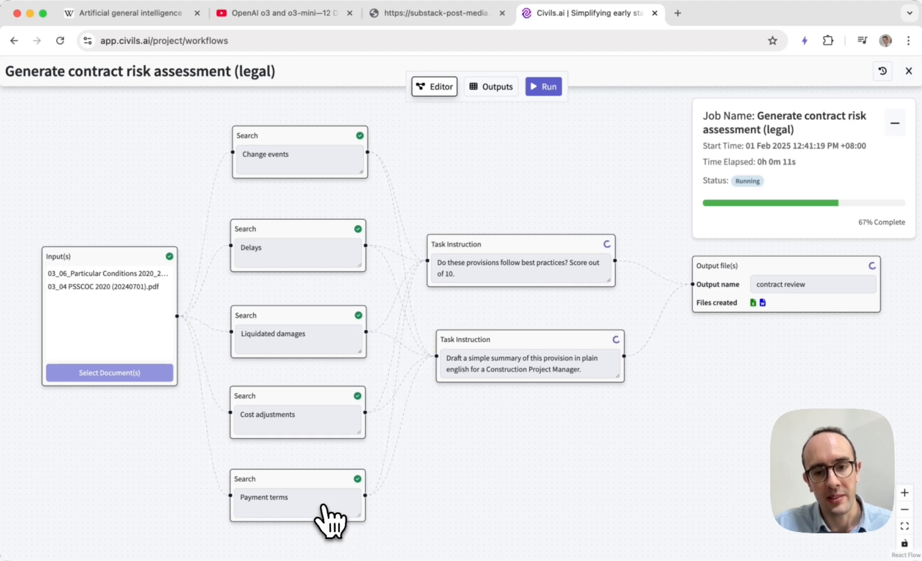
pyautogui.moveTo(335, 426)
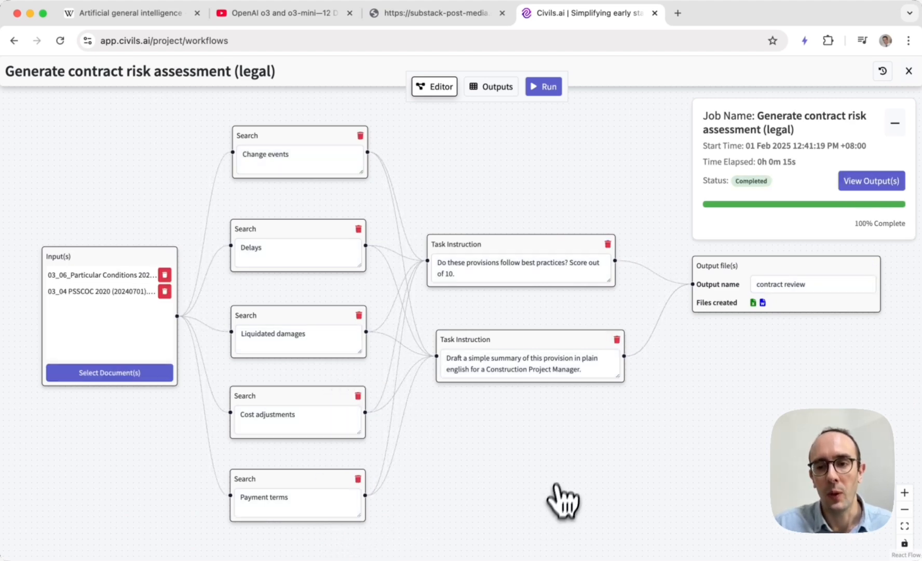
pyautogui.moveTo(788, 174)
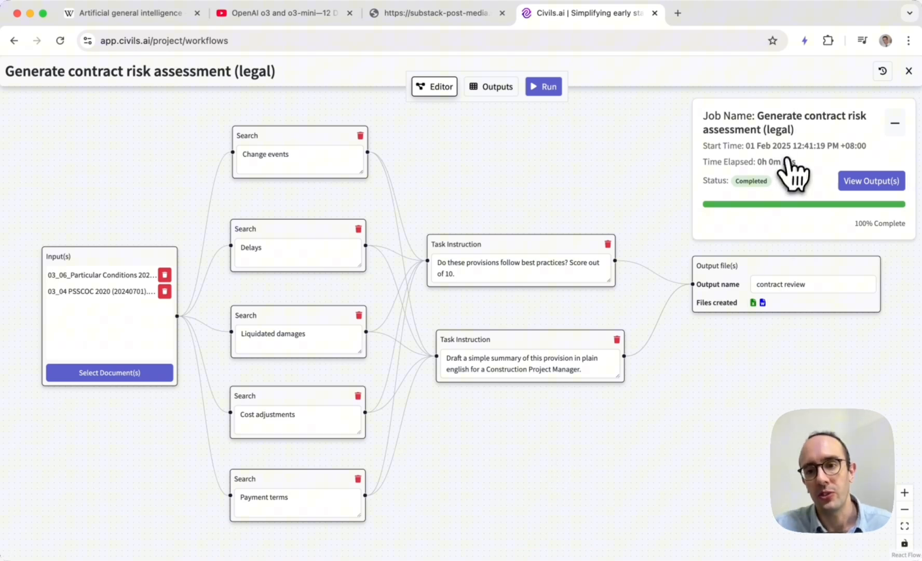
pyautogui.moveTo(864, 196)
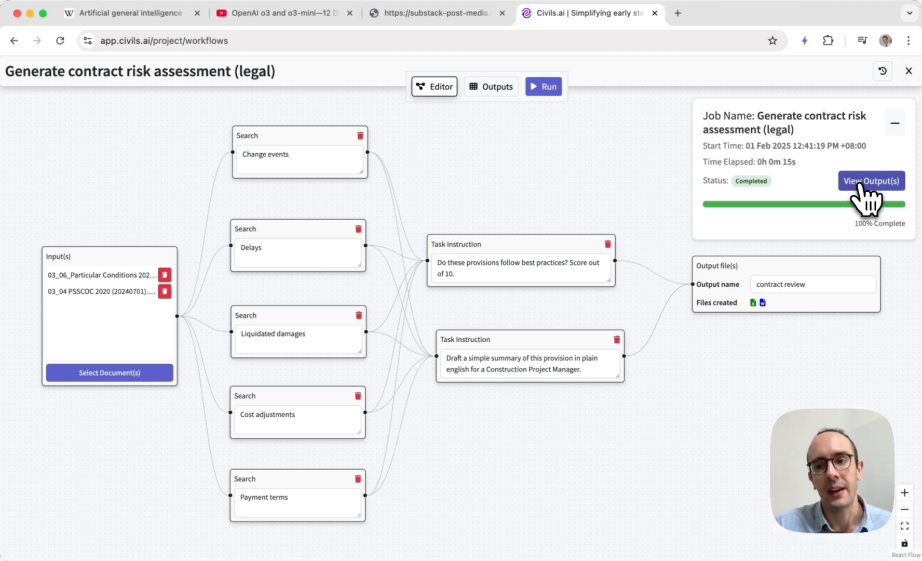
# Step: Review the workflow outputs: change events scored 9/10, then the cost adjustments results
pyautogui.click(871, 181)
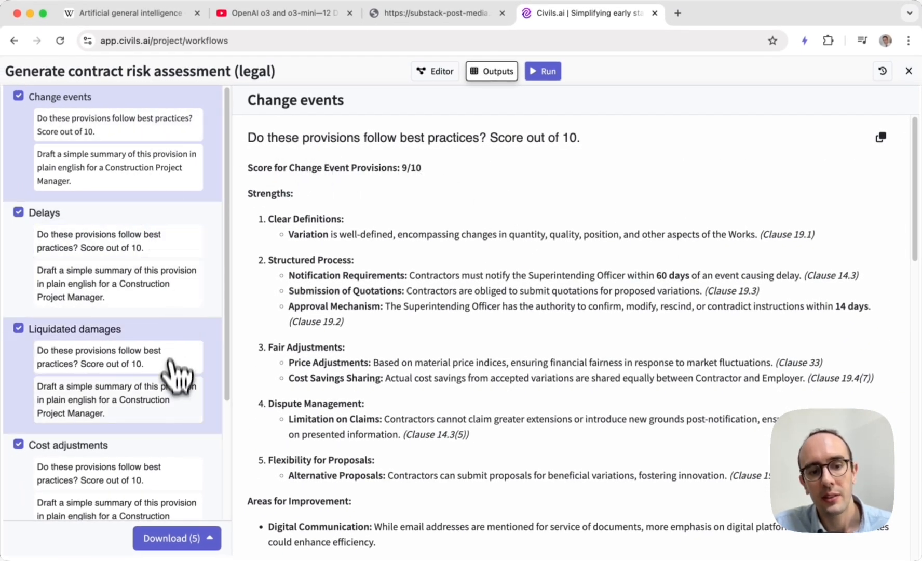
pyautogui.moveTo(125, 249)
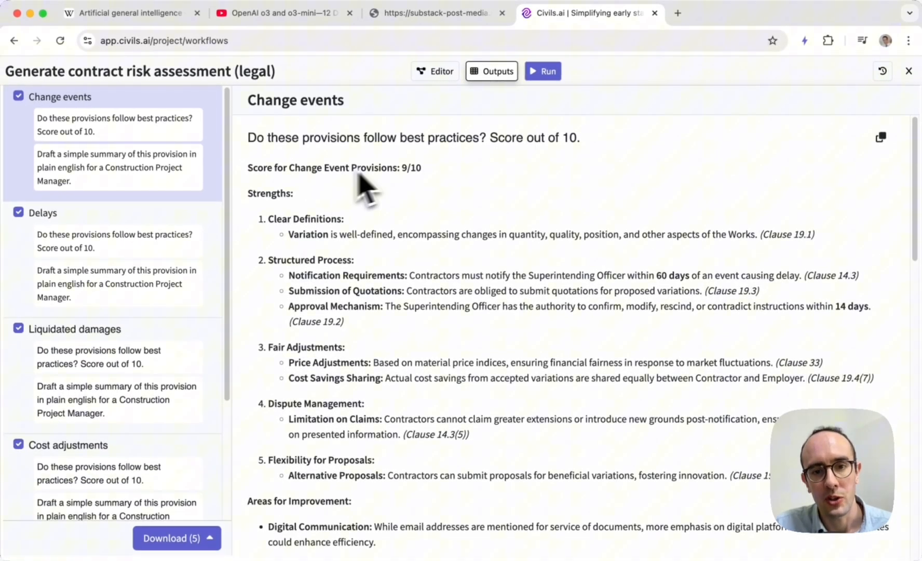
pyautogui.scroll(-3)
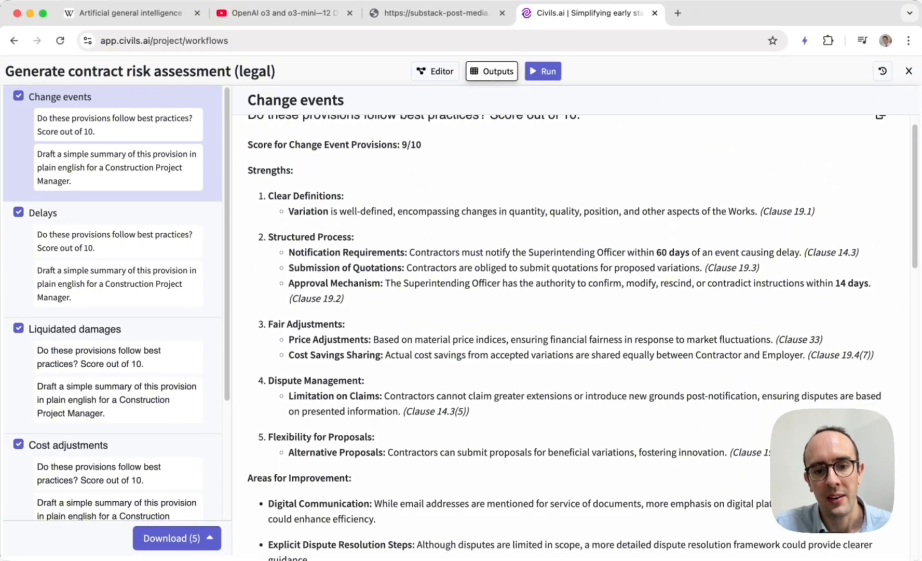
pyautogui.scroll(-3)
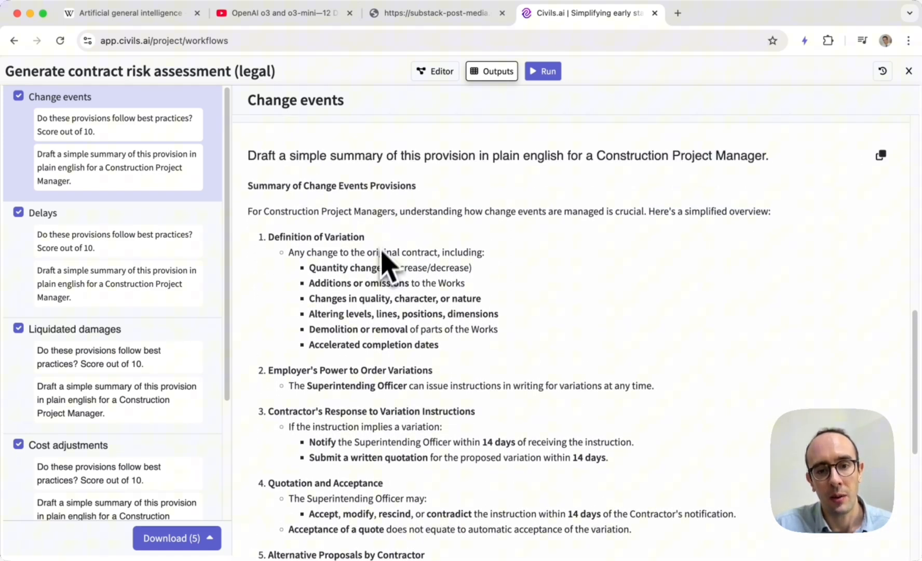
pyautogui.scroll(-3)
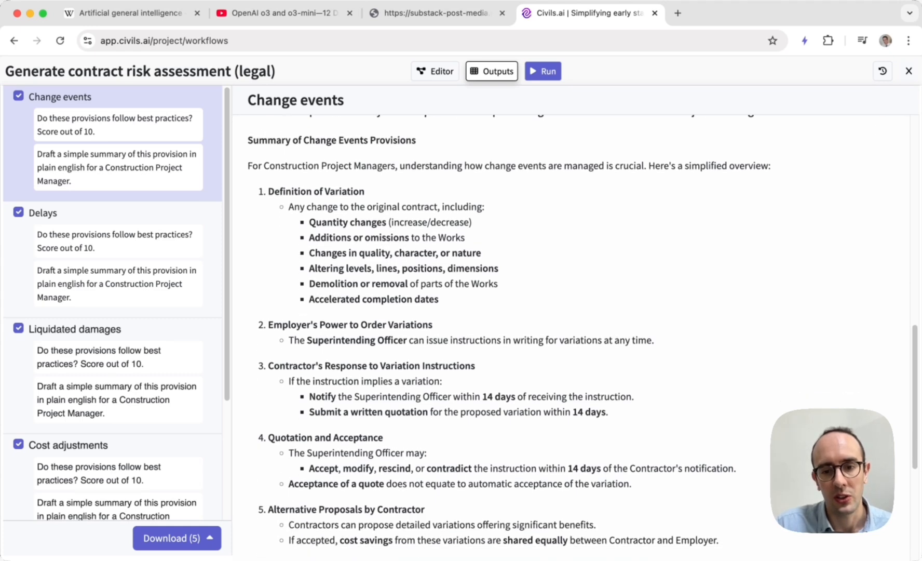
pyautogui.scroll(-3)
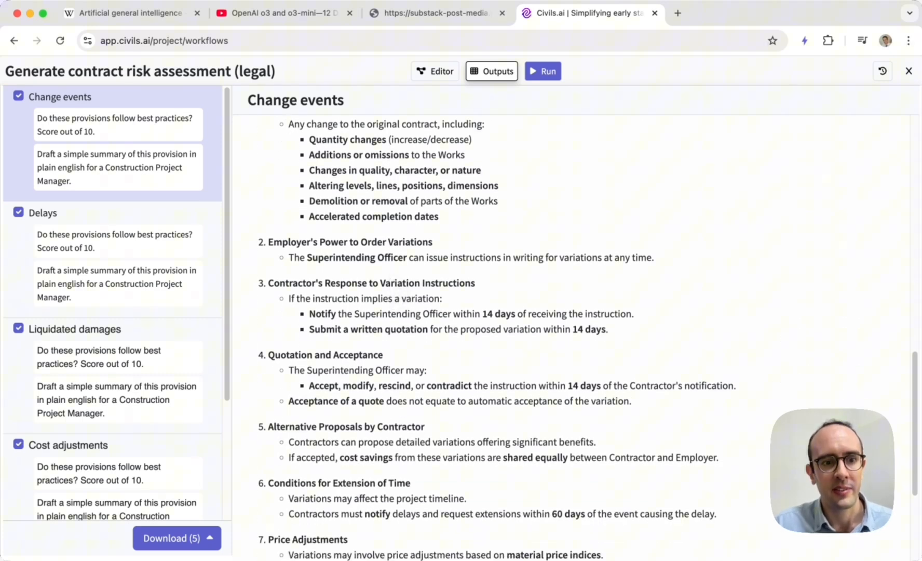
pyautogui.scroll(-3)
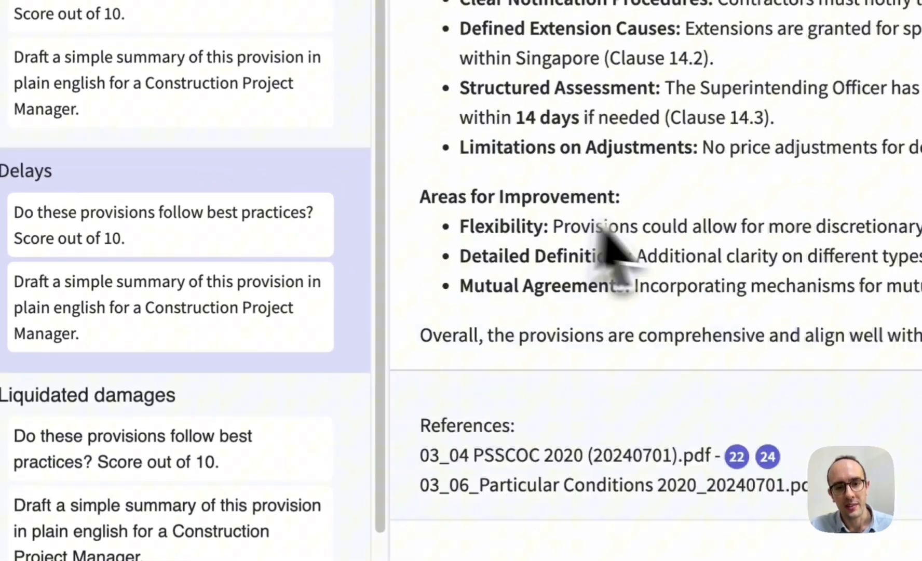
pyautogui.click(155, 450)
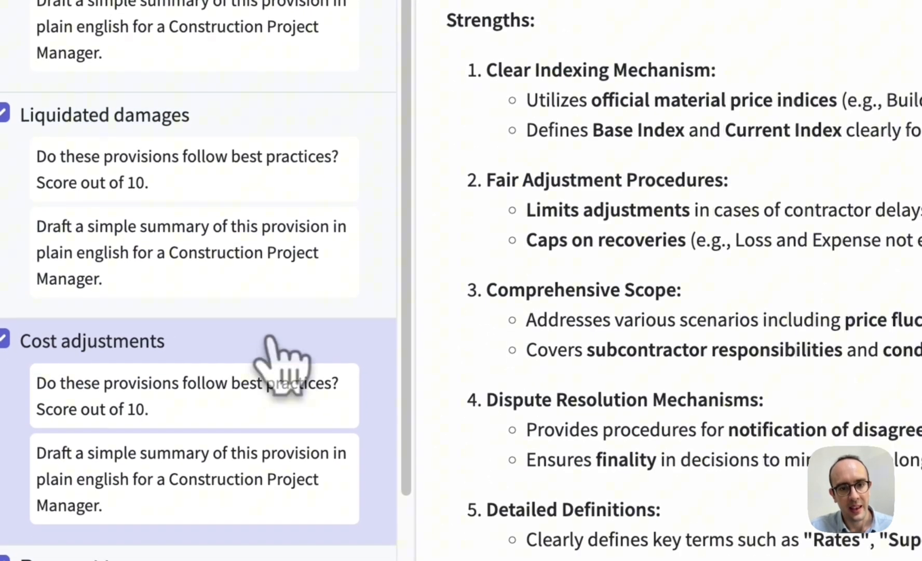
pyautogui.scroll(-3)
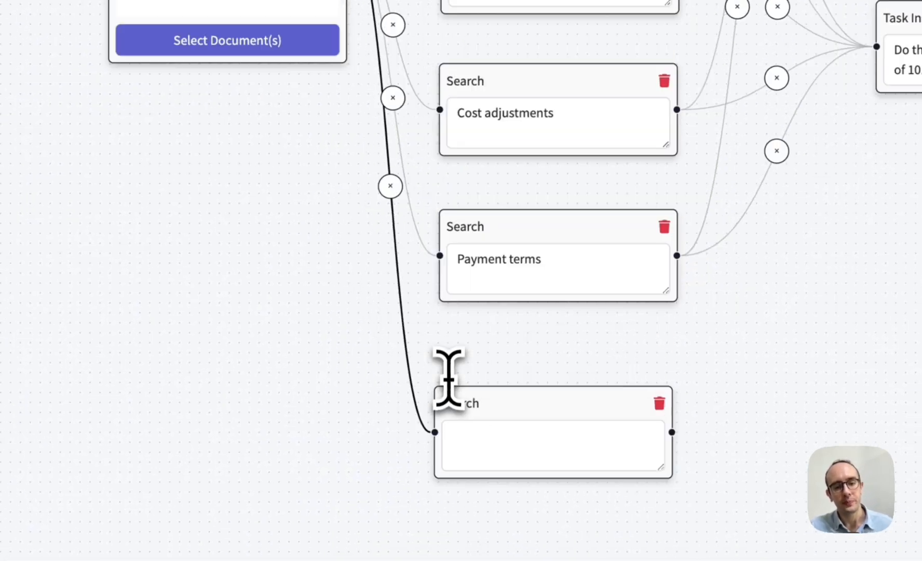
# Step: Start filling in the new empty search step of the Basic custom search workflow
pyautogui.click(552, 445)
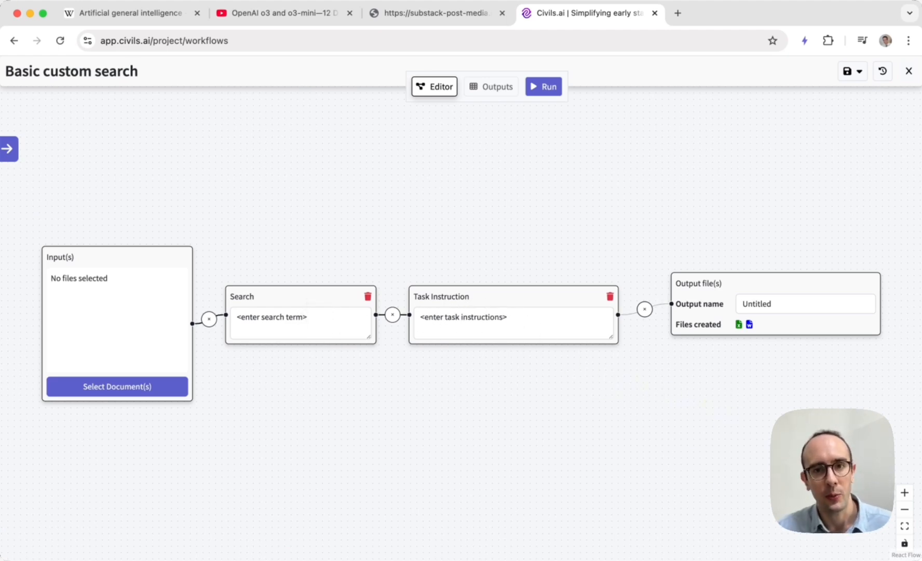
pyautogui.moveTo(288, 325)
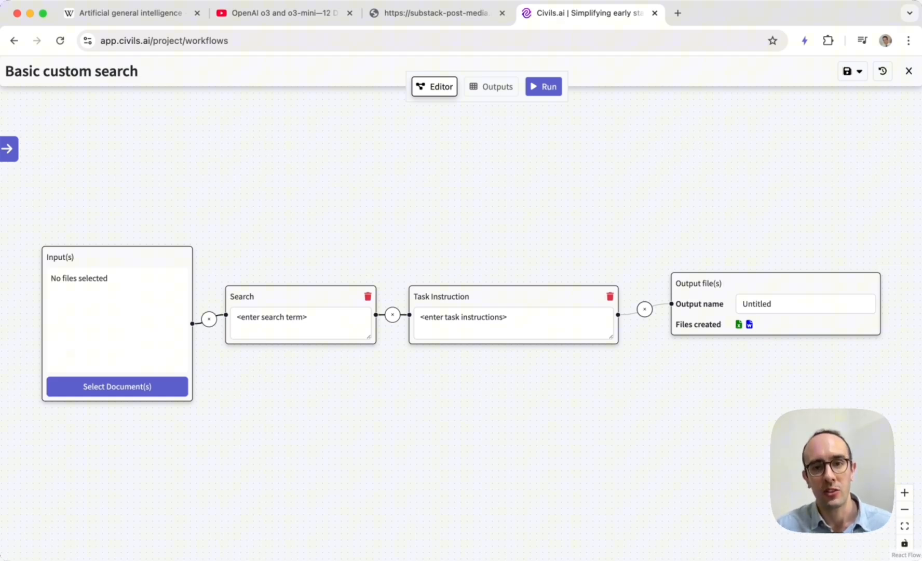
pyautogui.moveTo(325, 311)
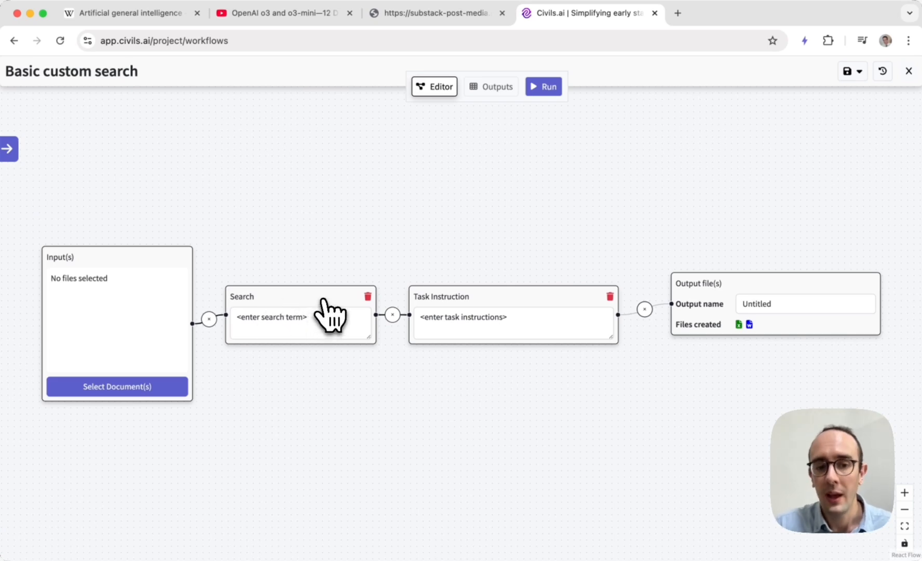
pyautogui.moveTo(253, 413)
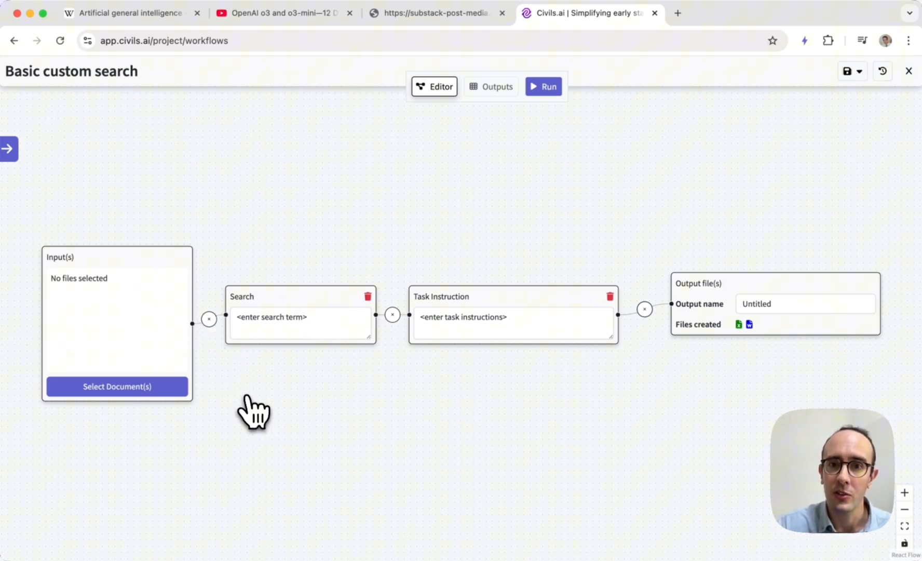
pyautogui.moveTo(228, 352)
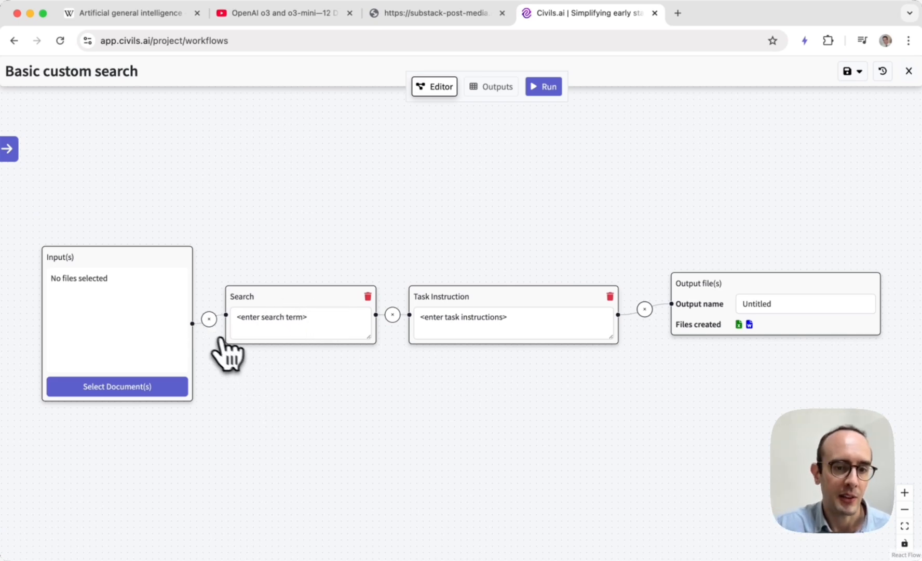